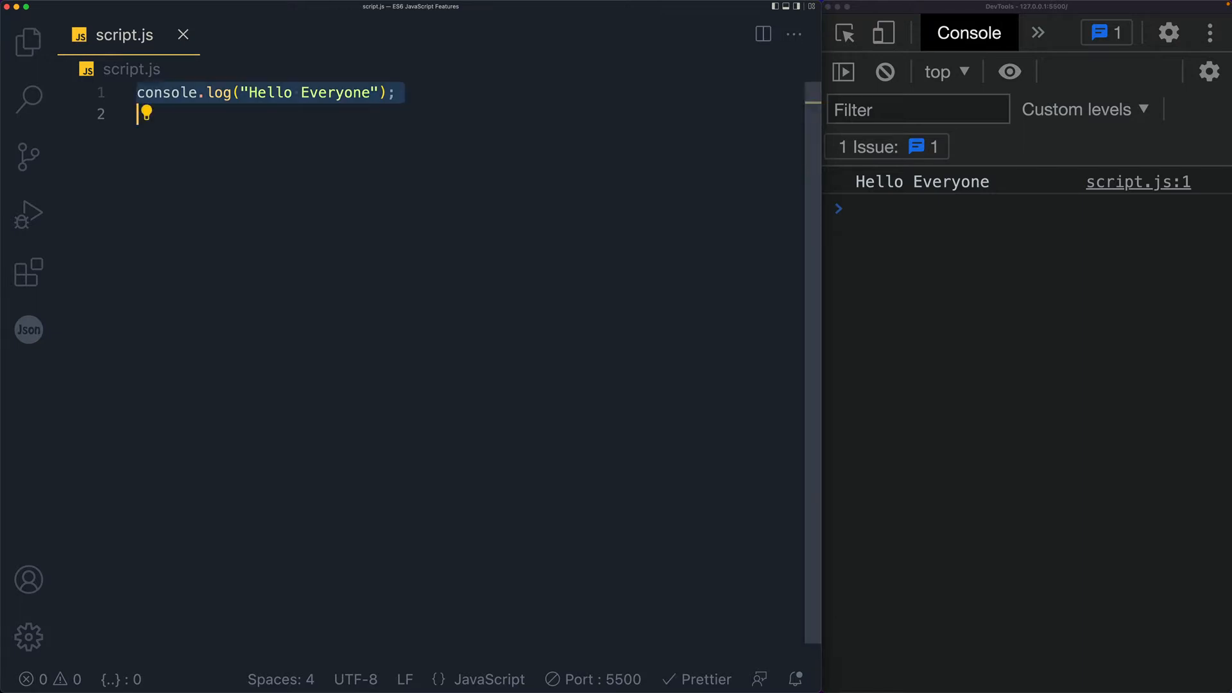
- Declare const user = new Promise((resolve, reject) => { }) in place of the greeting log
type("const")
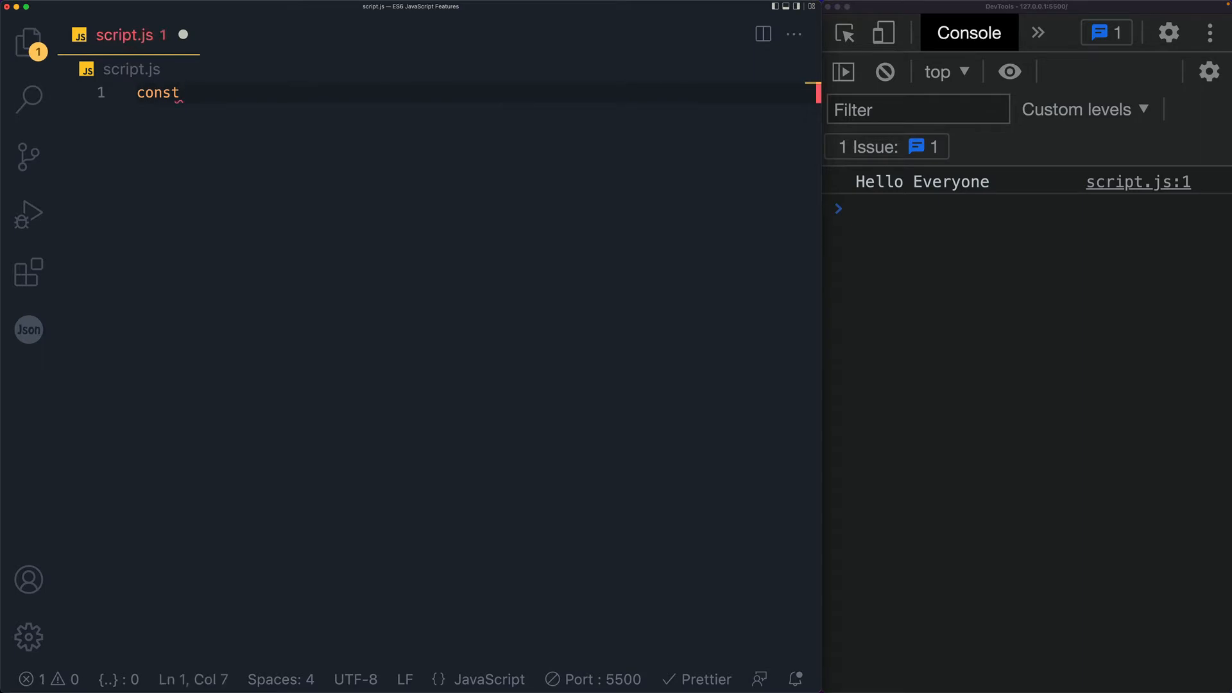
type("user =")
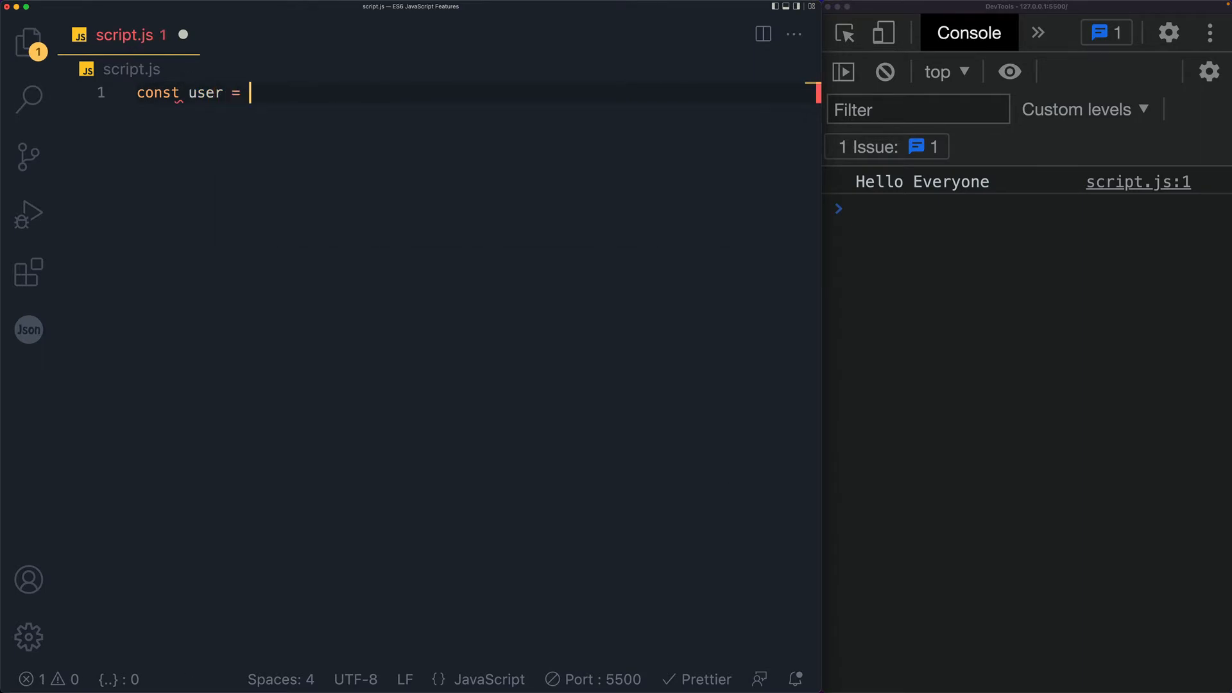
type("new Promise((")
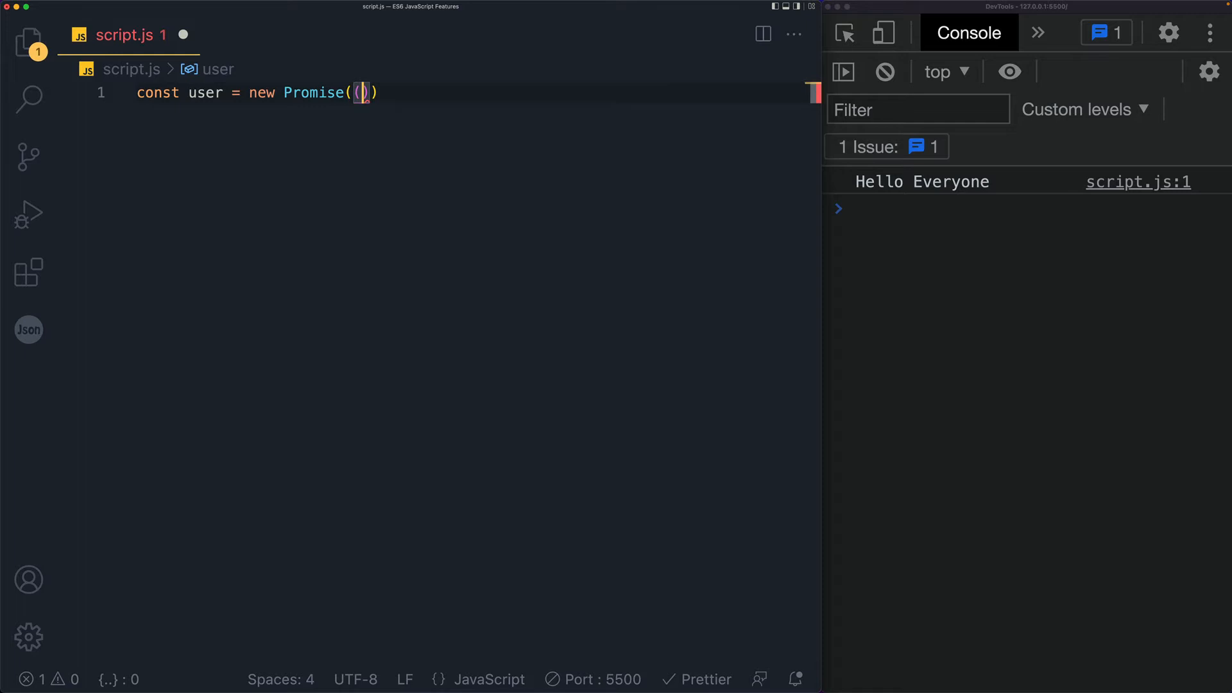
type("resolve, reject")
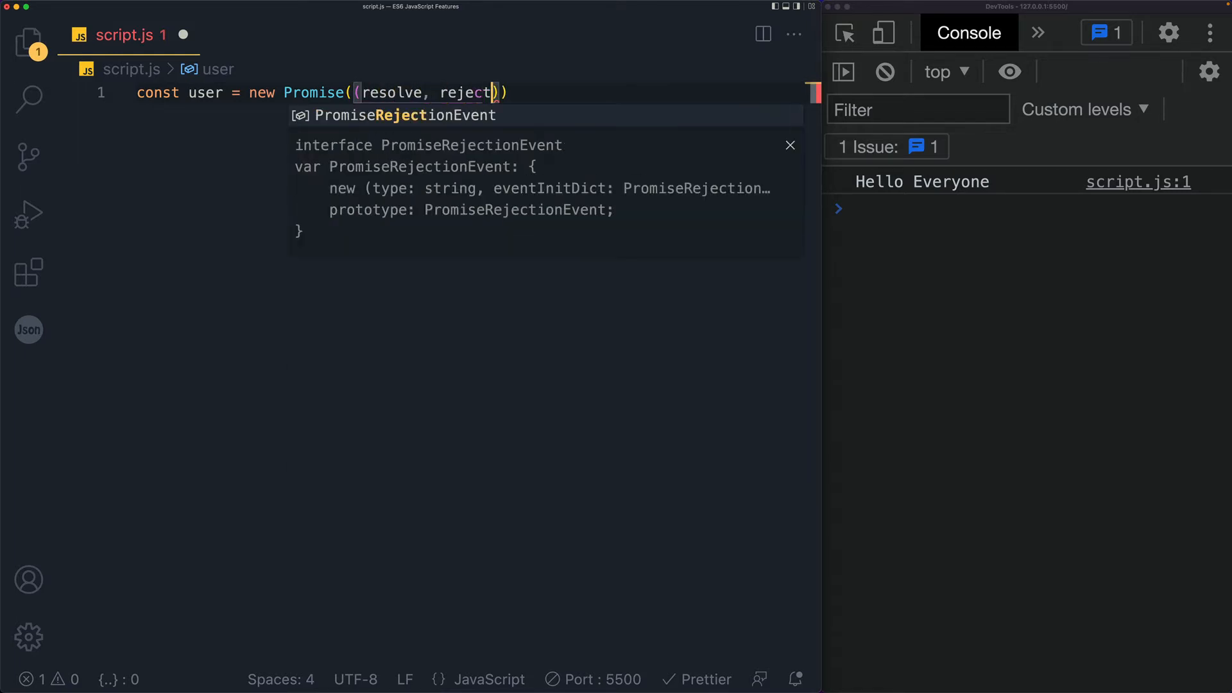
type("=> {")
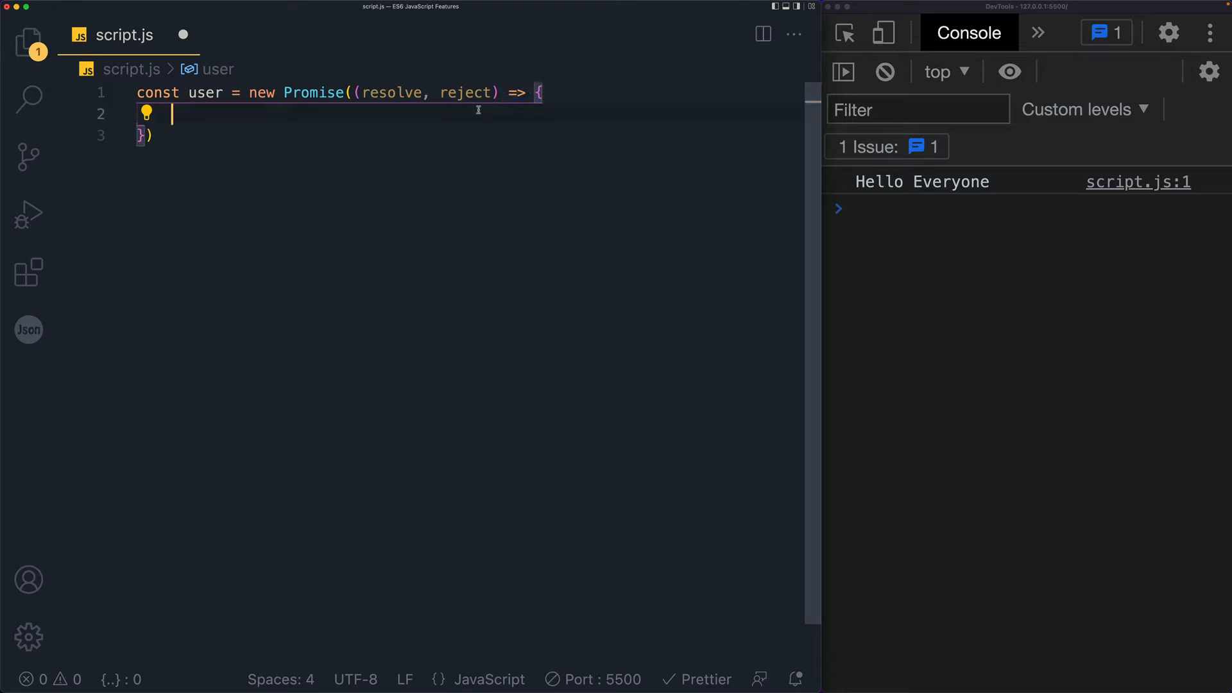
- Outline the Promise body with // do something, // success and // failure comments
type("// do something")
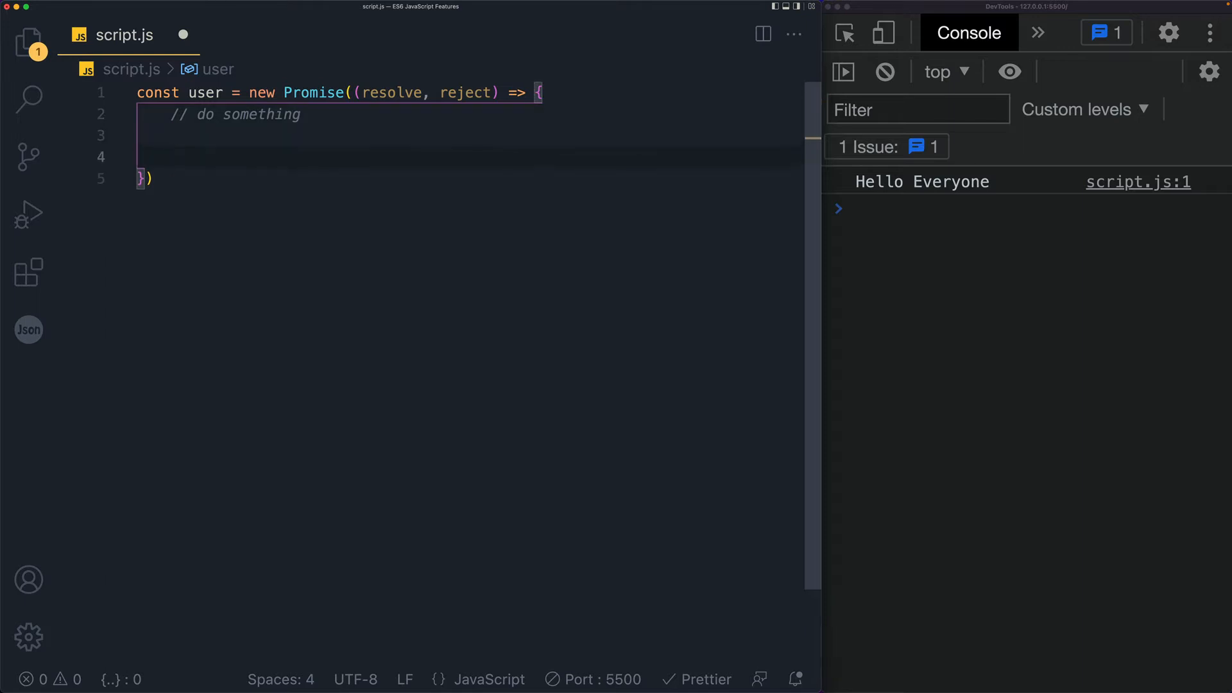
type("// su")
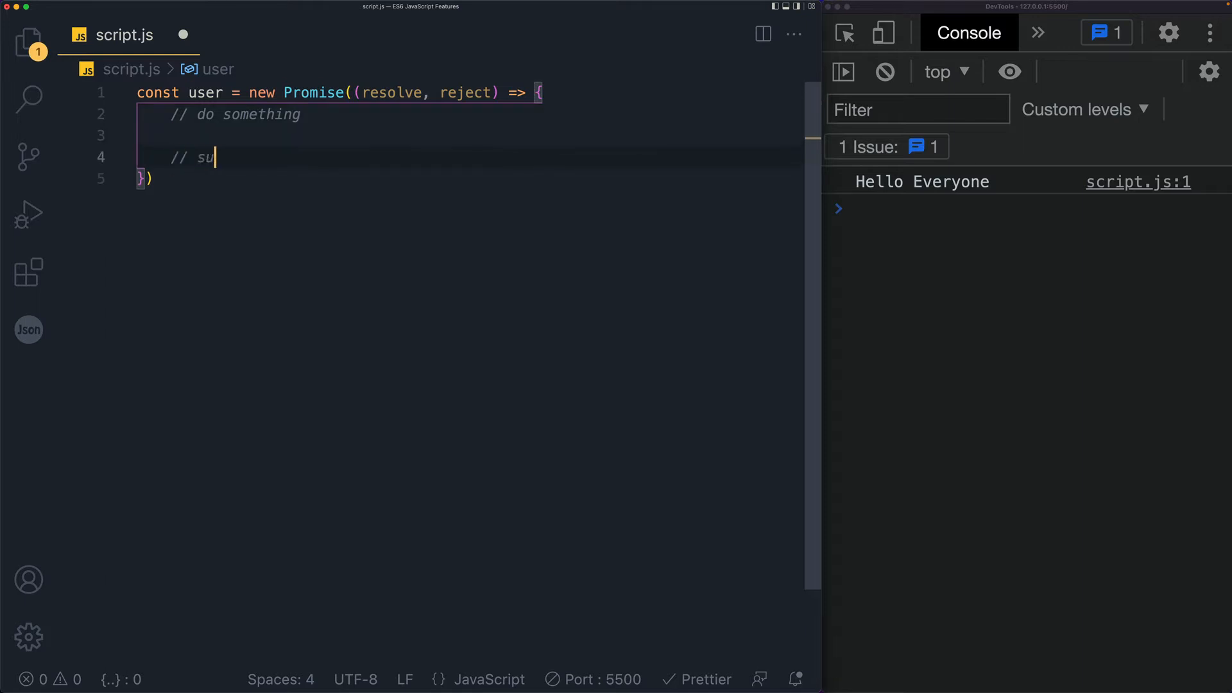
type("ccess")
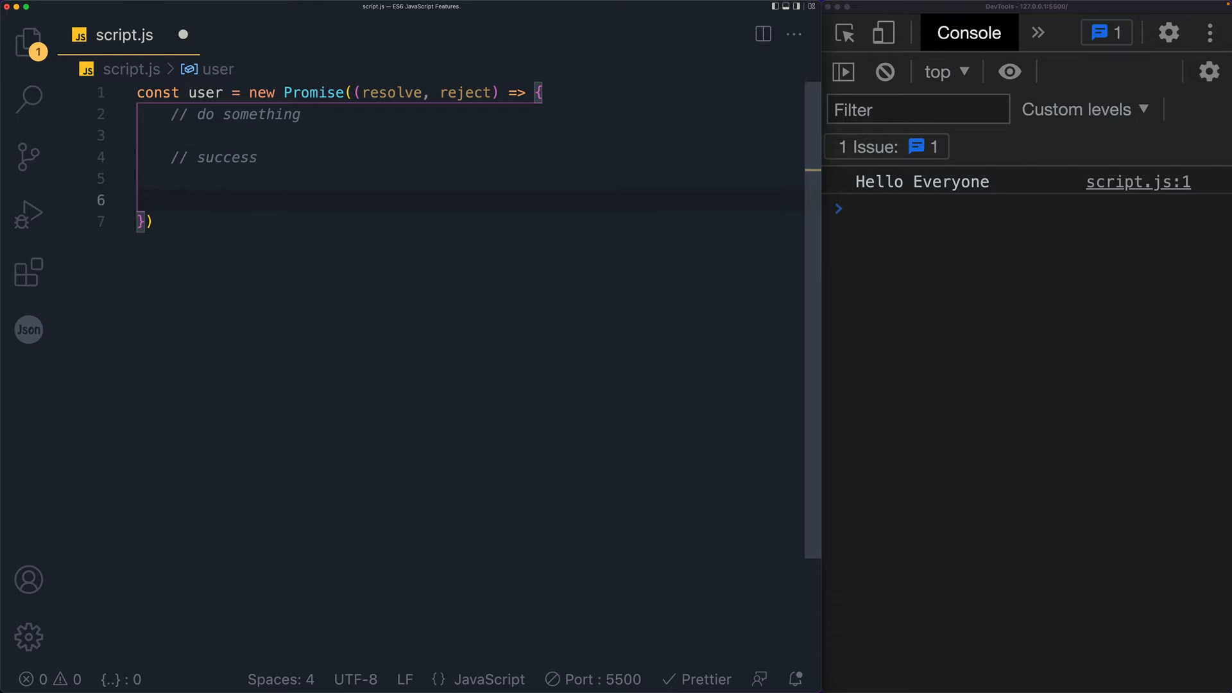
type("// failure")
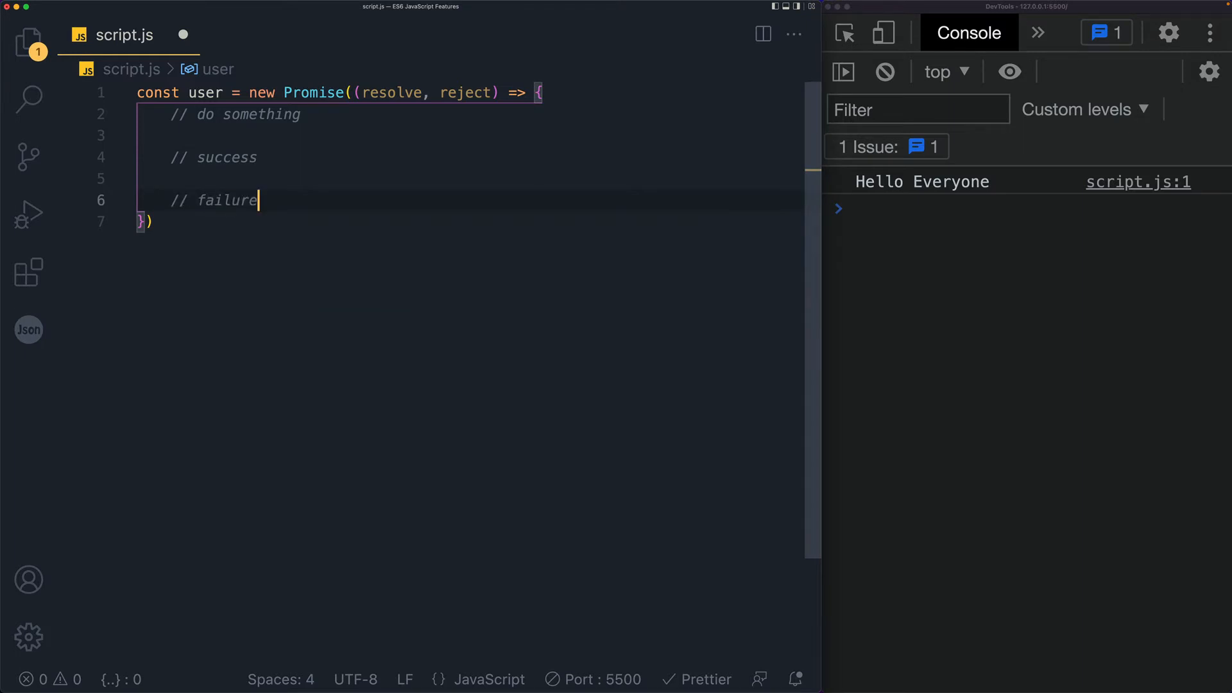
- Start a const declaration on a new line beneath the do something comment
left_click(173, 135)
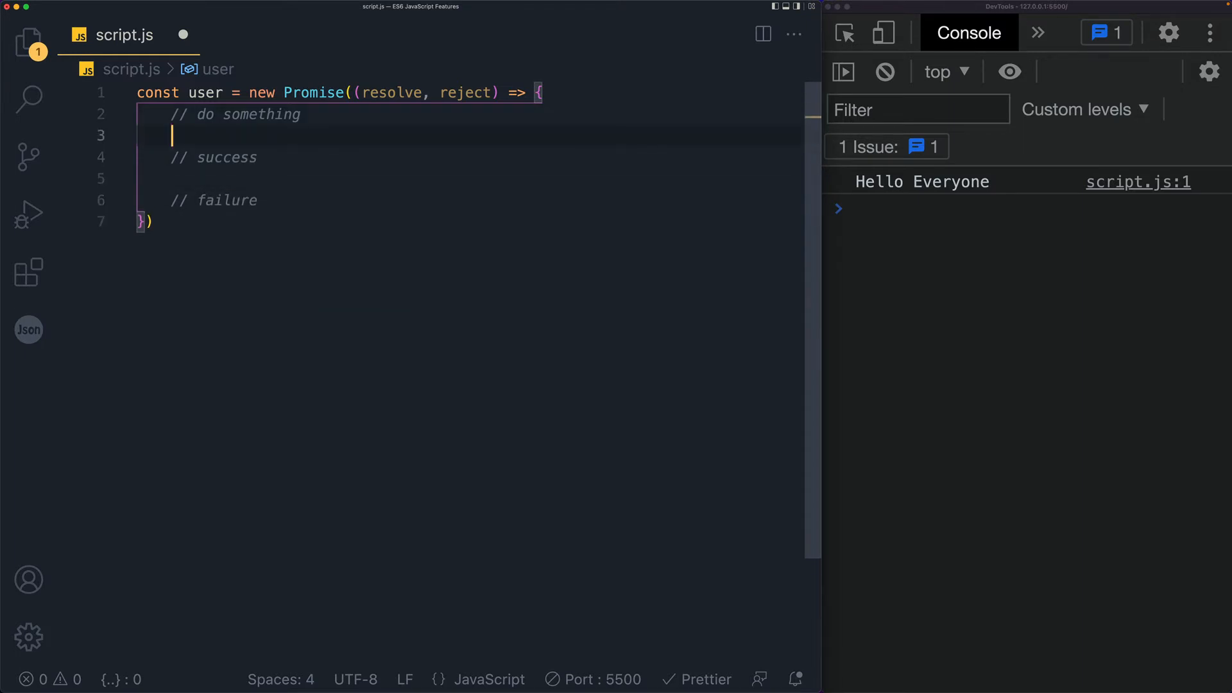
key("Enter")
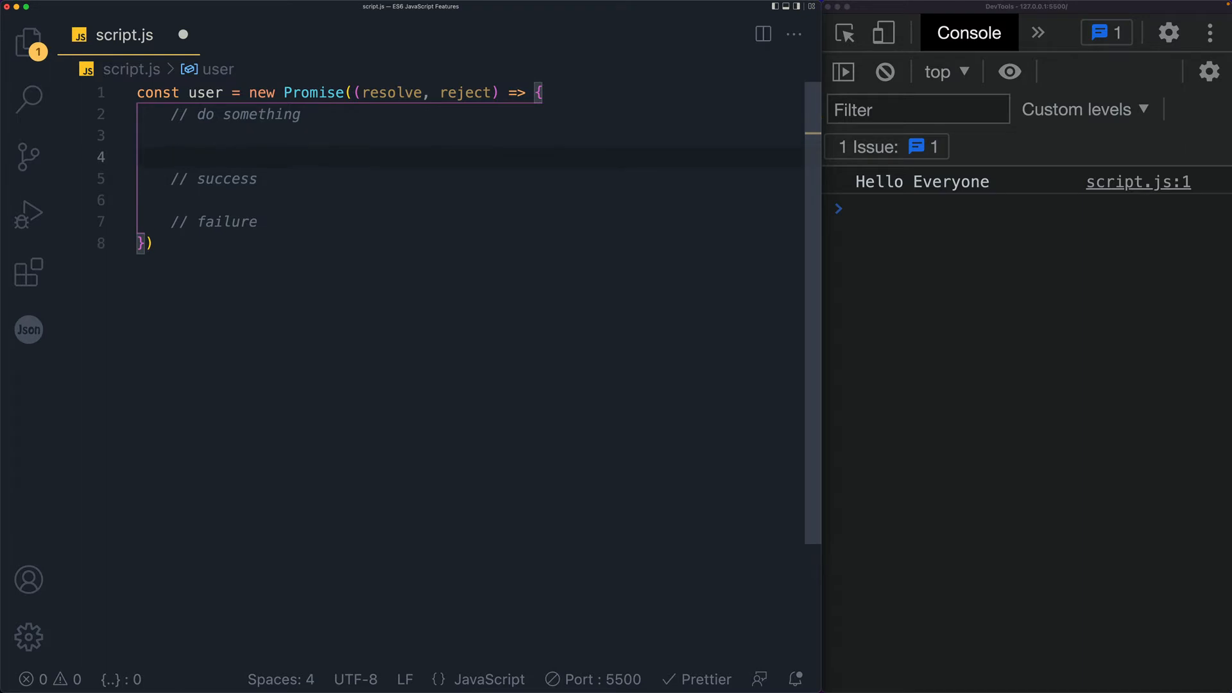
type("const userF")
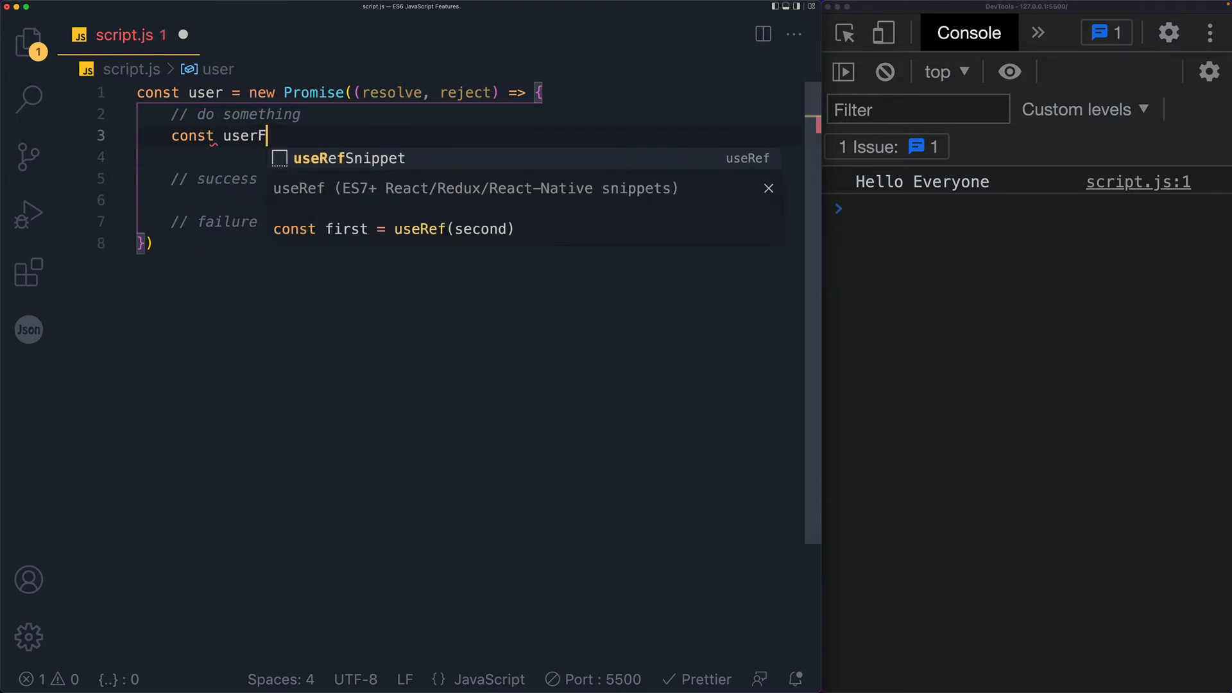
- Declare const userFetchedFromDB = false inside the Promise body
type("etchedFrom")
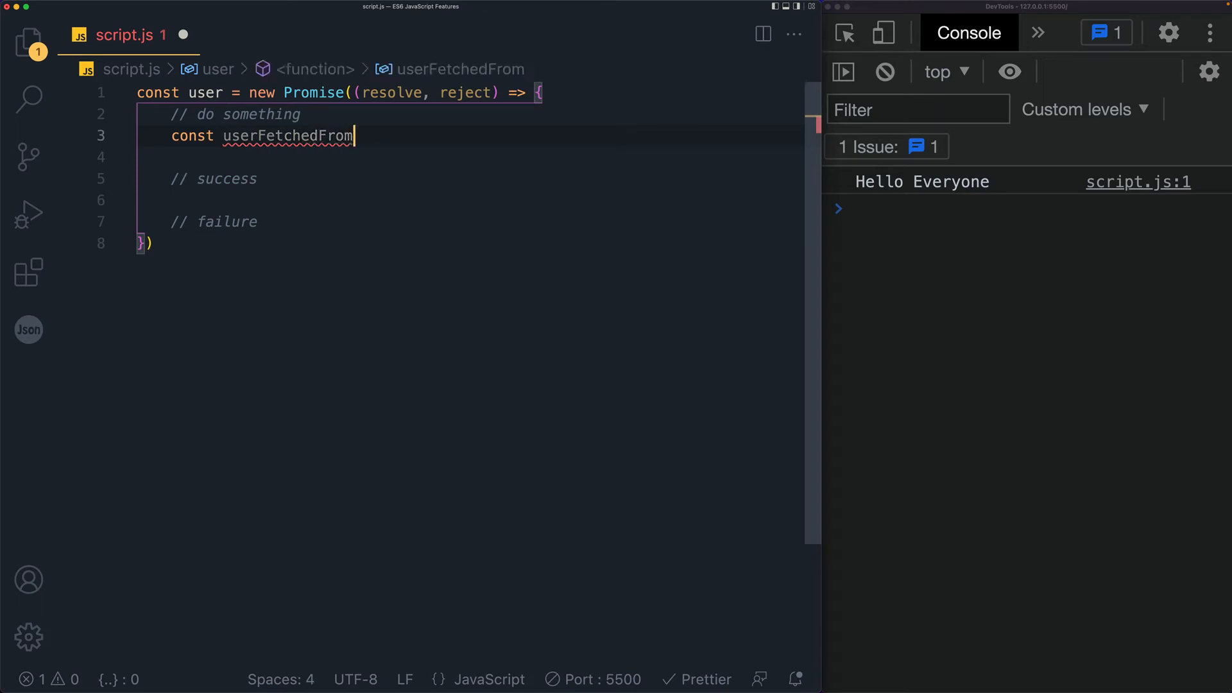
type("DB =")
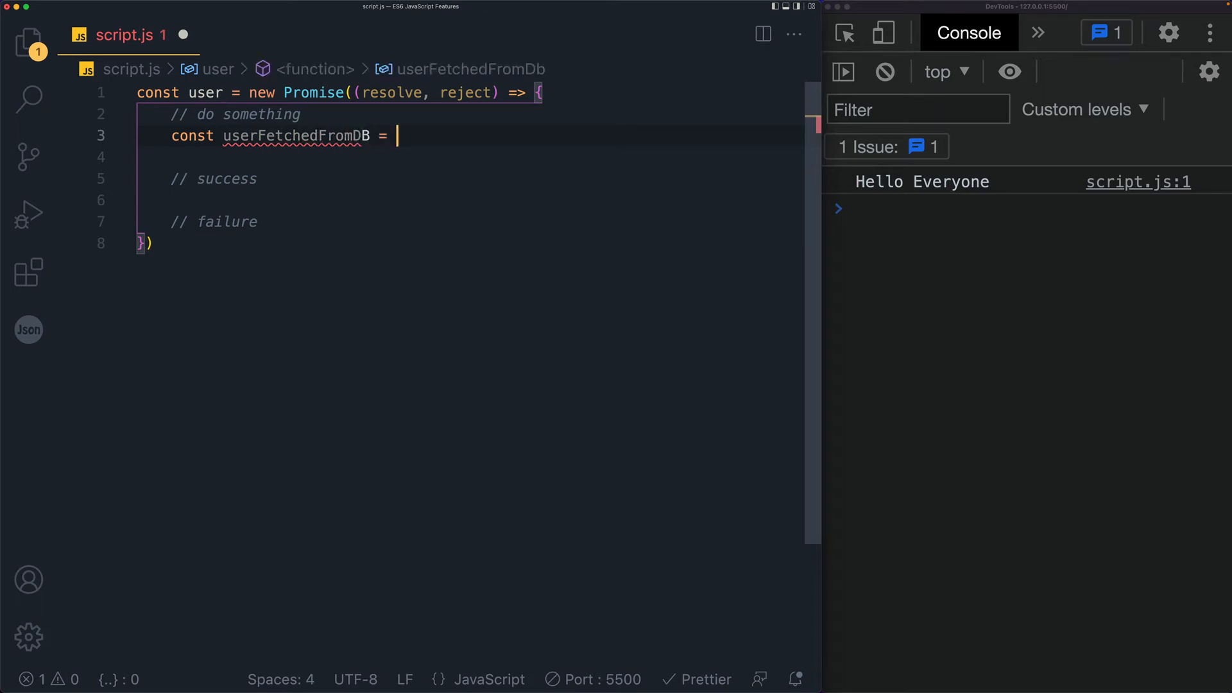
type("false")
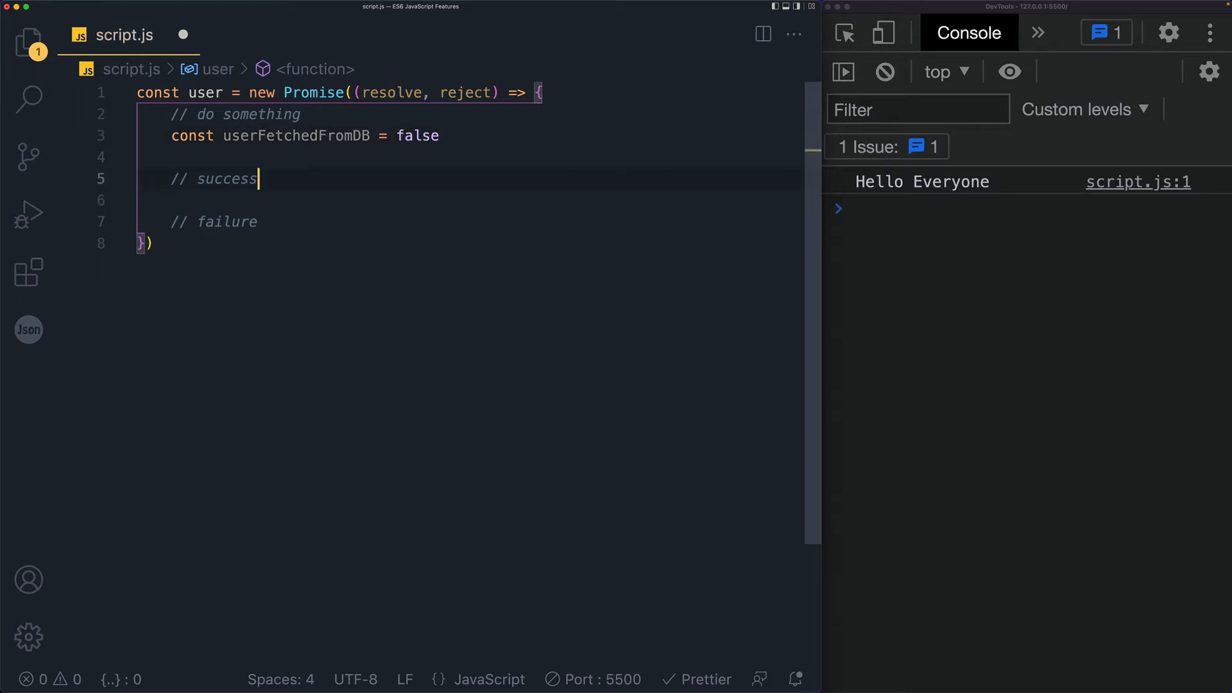
- Resolve 'success' if userFetchedFromDB is true, else reject 'failure', and begin consuming user
type("if (userFetchedFromDB")
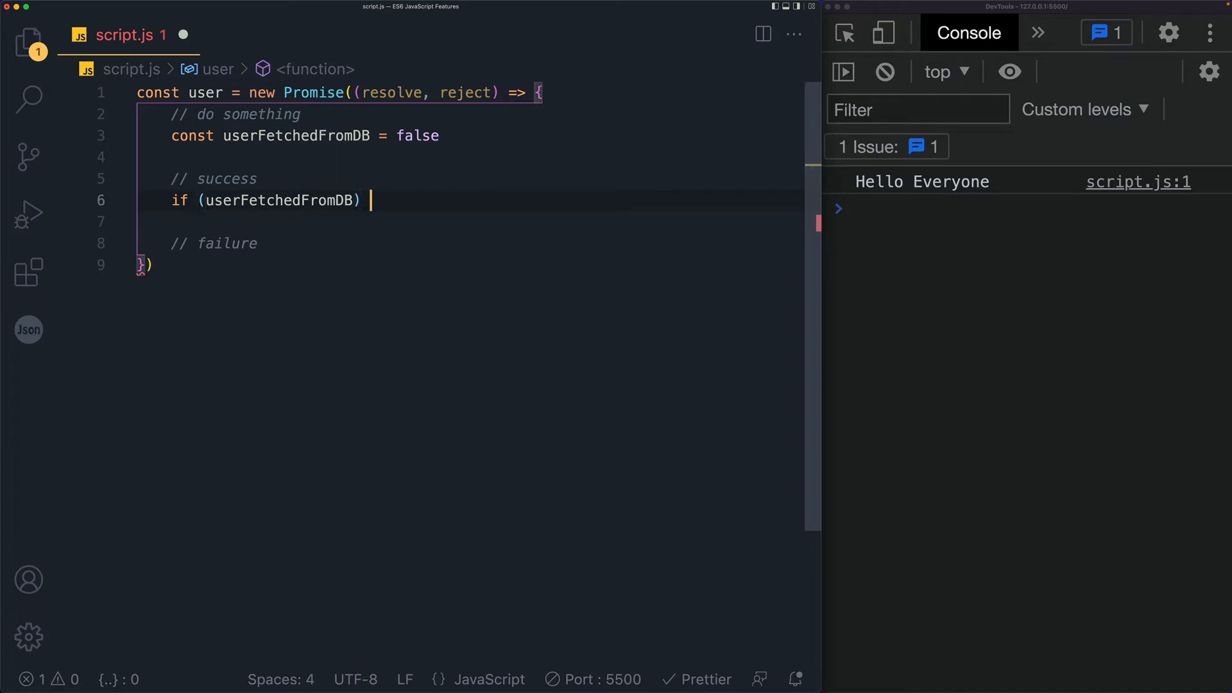
type("resolve('')")
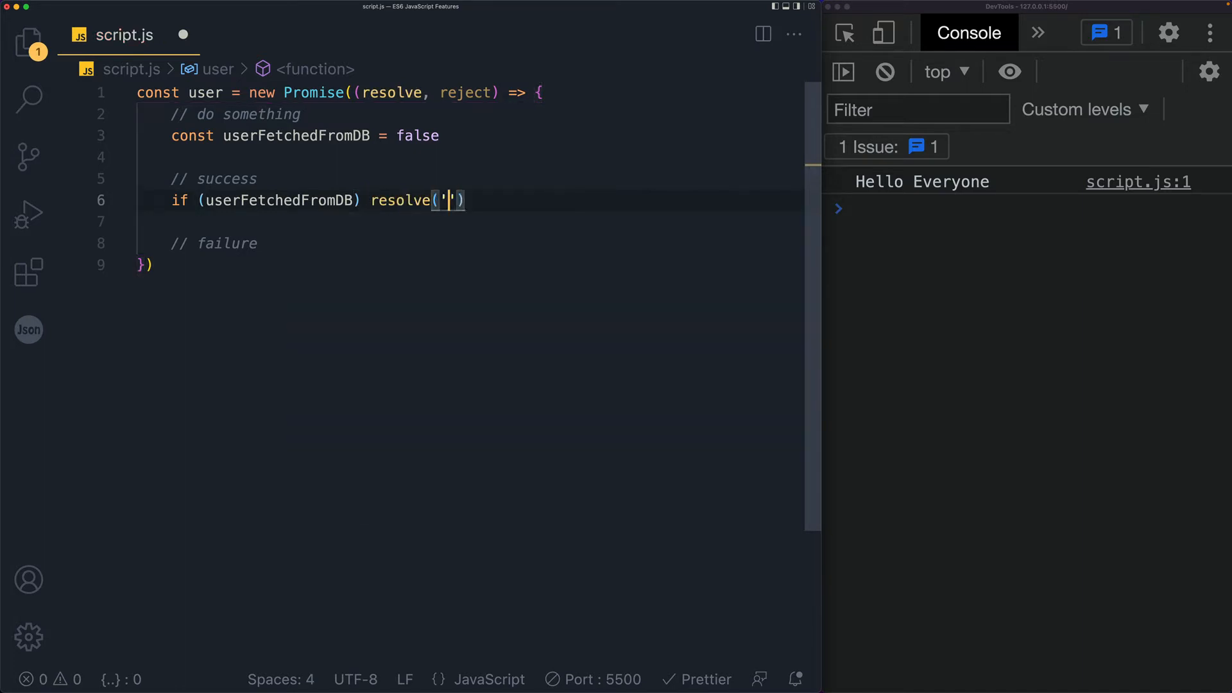
type("success")
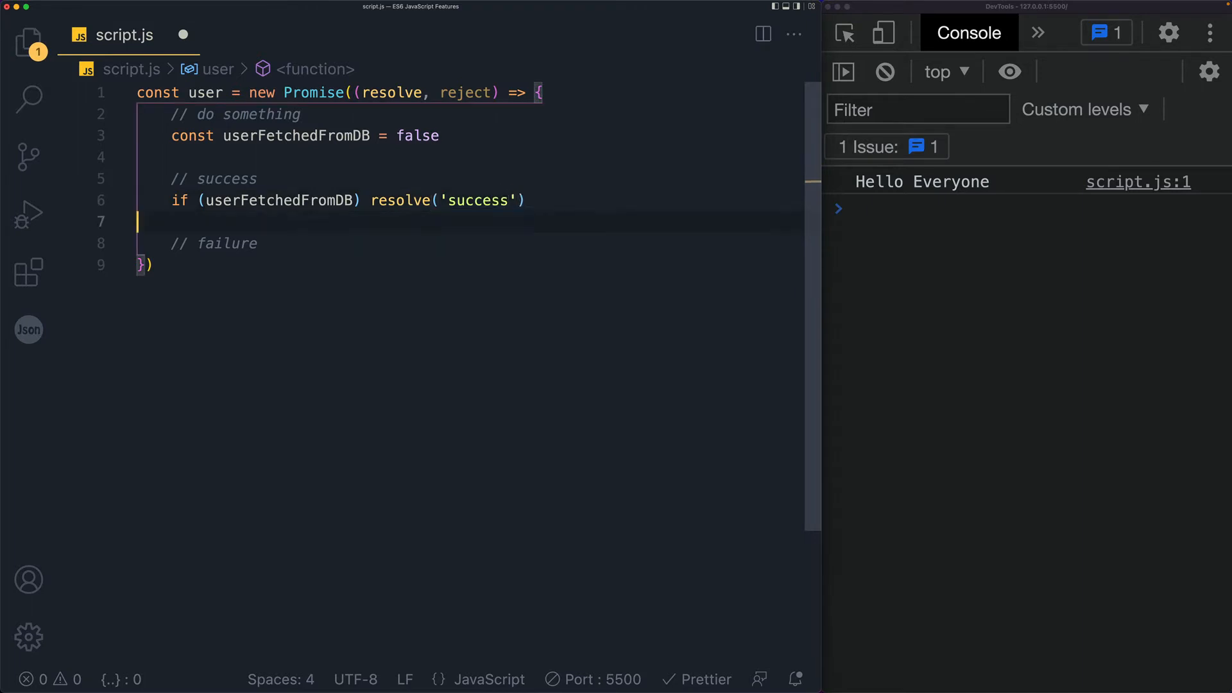
type("else reject('")
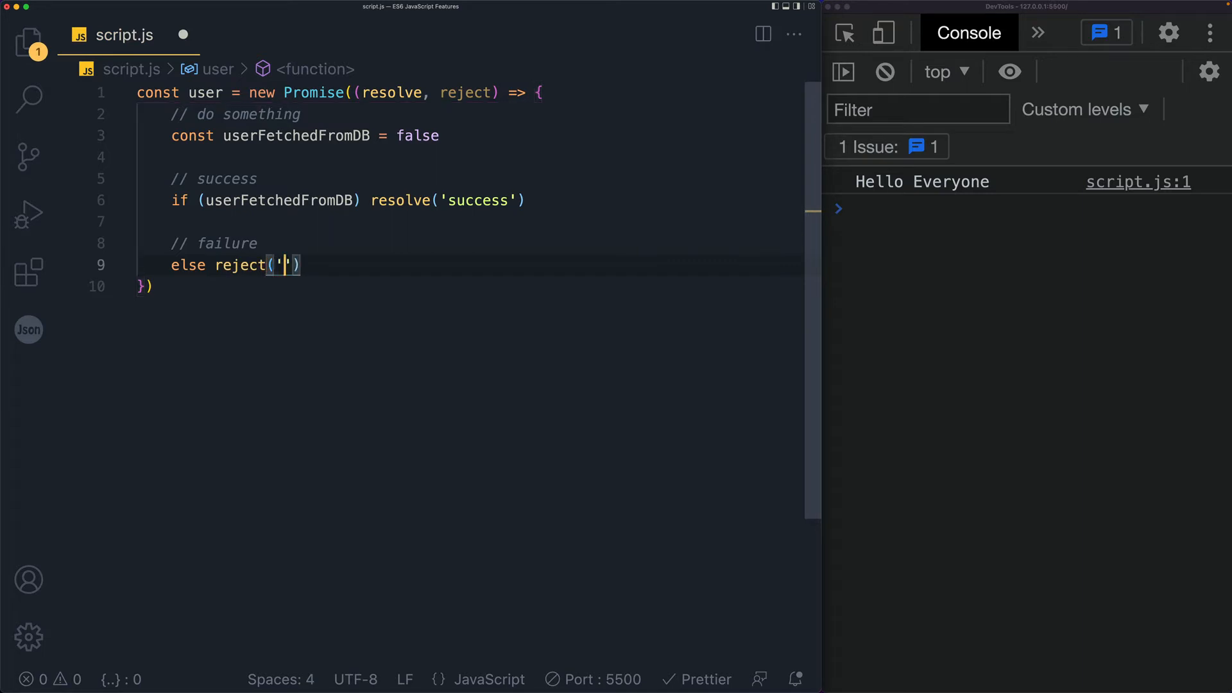
type("failure")
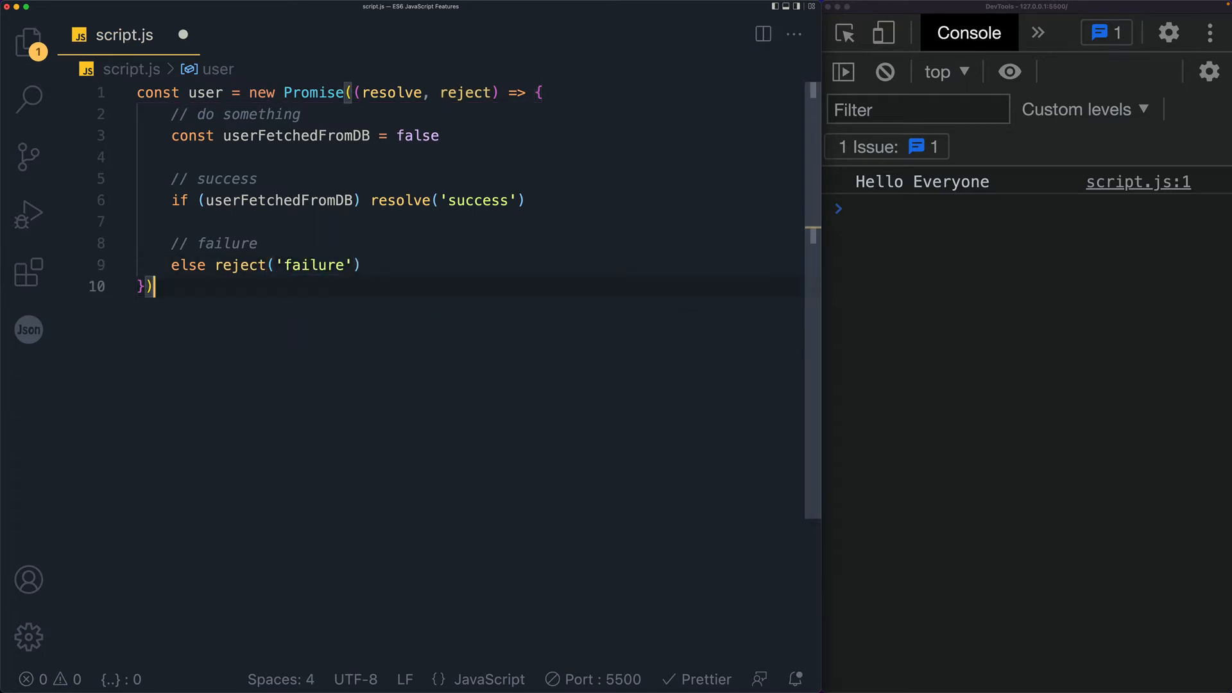
type("u")
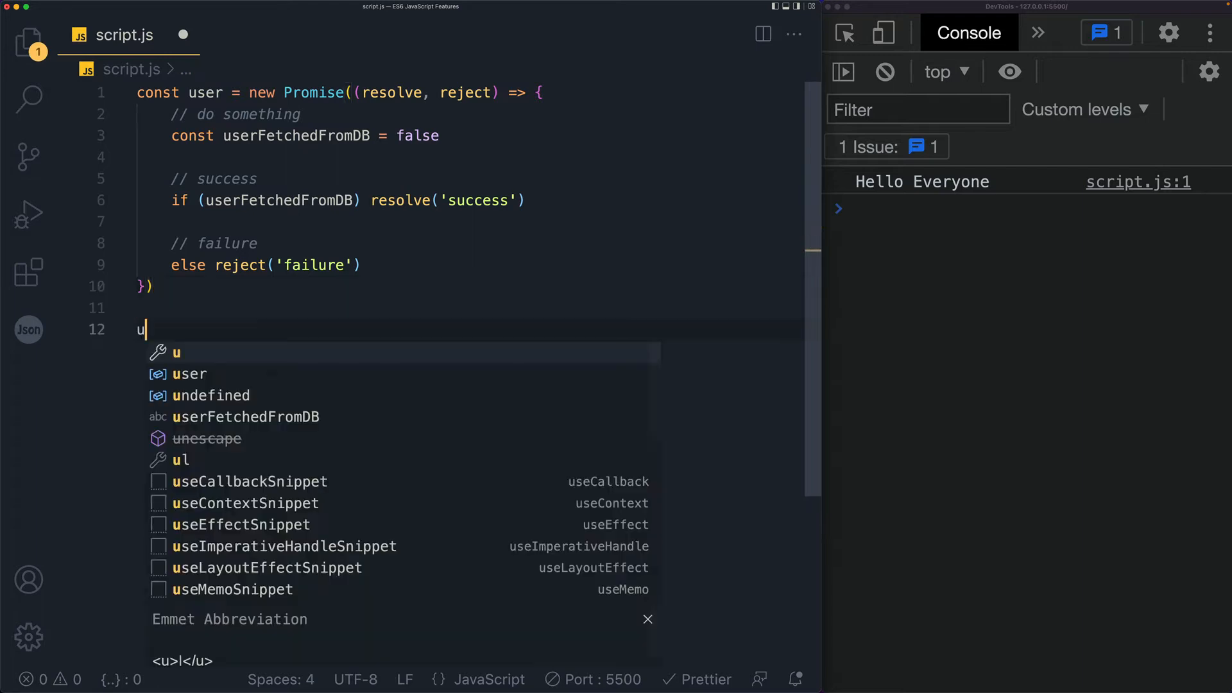
- Chain user.then((message) => console.log(message)) to log the resolved message
type("ser.then((")
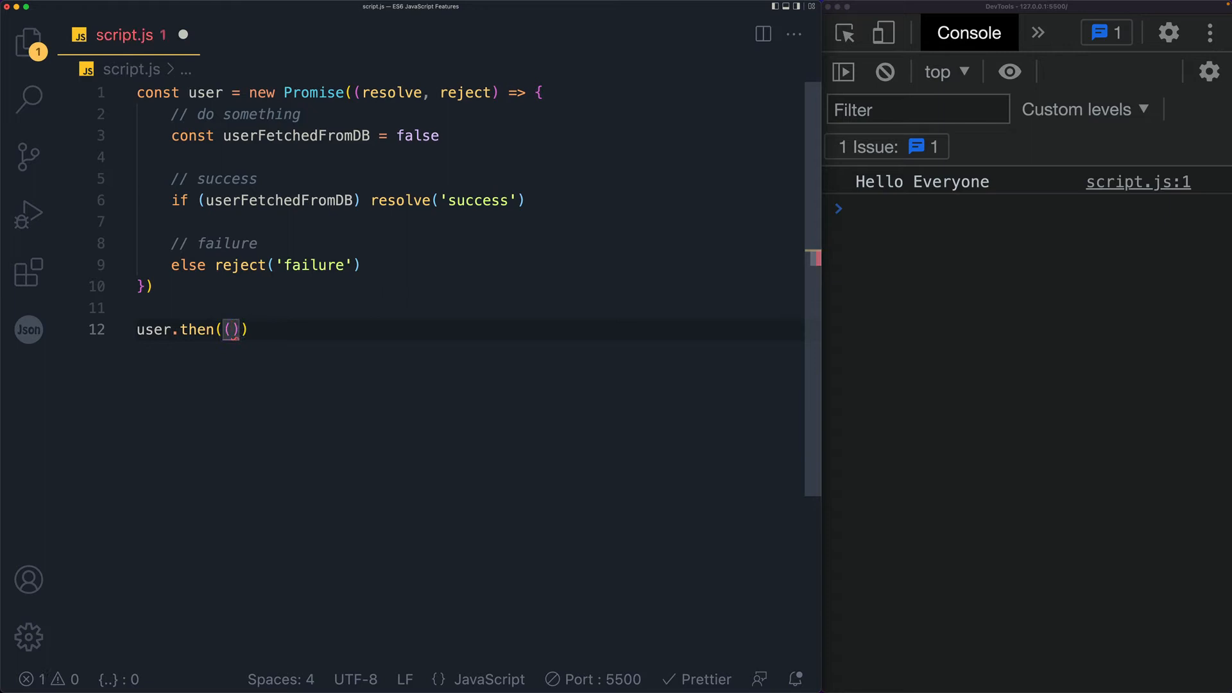
type("message")
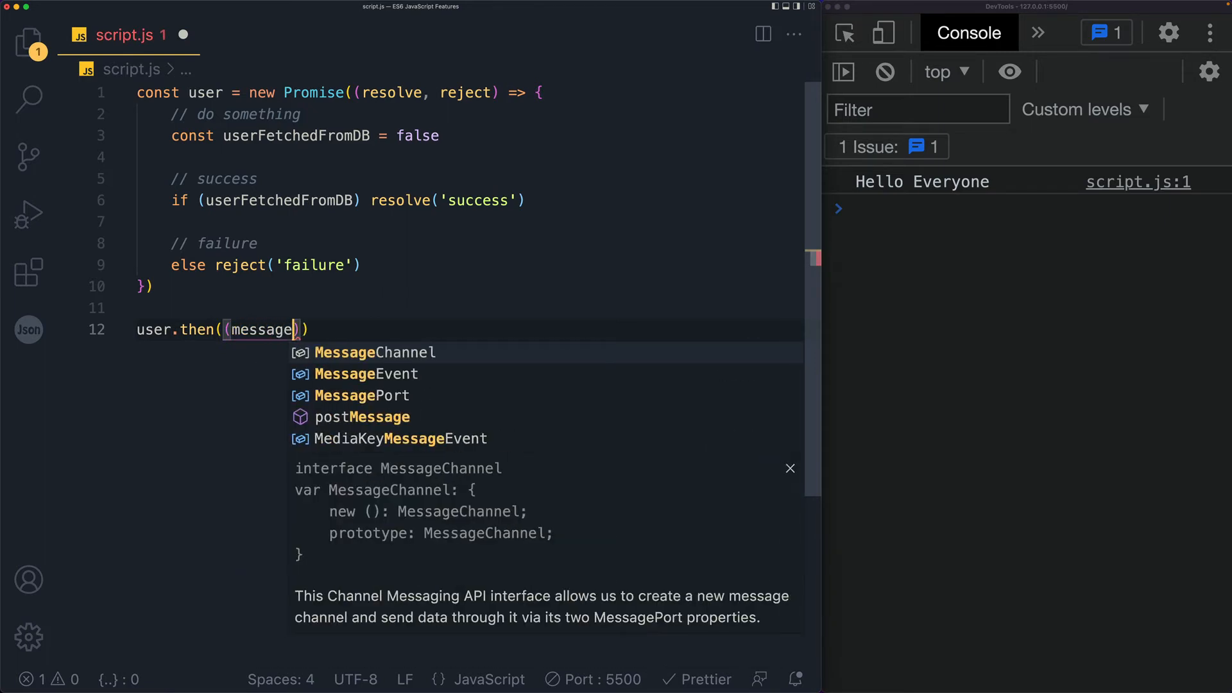
type("=> console.log(first")
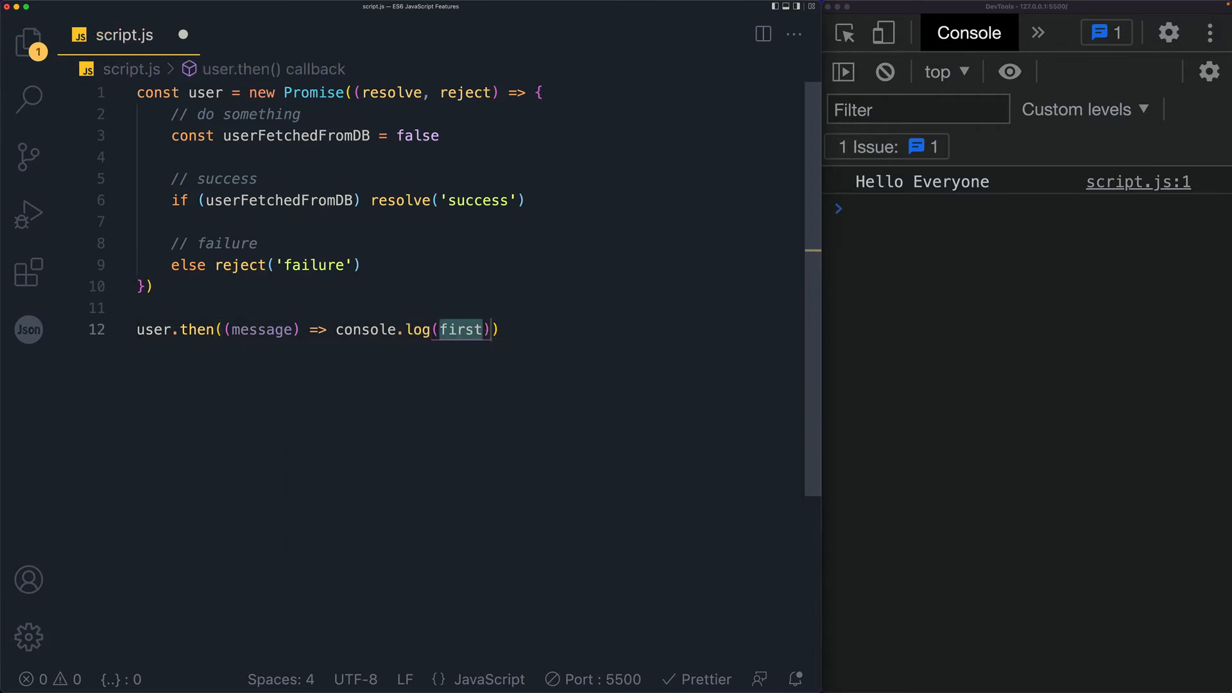
type("m")
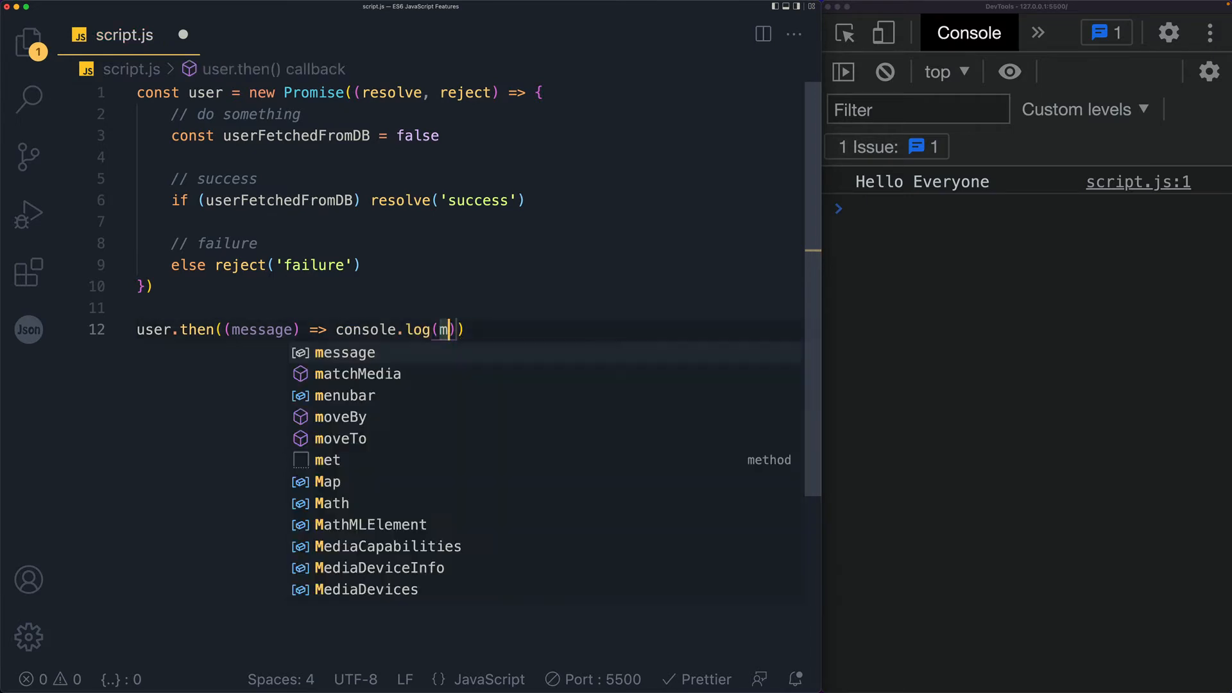
type("essage")
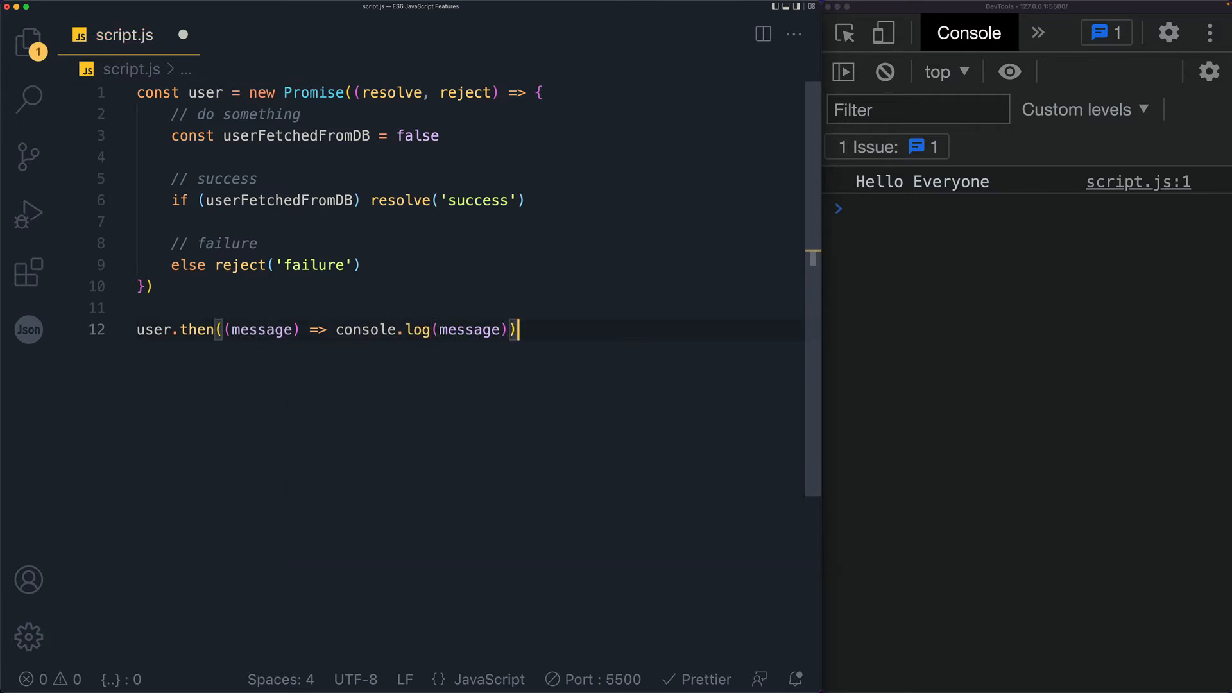
- Append .catch((err) => console.log(err)) and save so the console reports failure
type(".catch()")
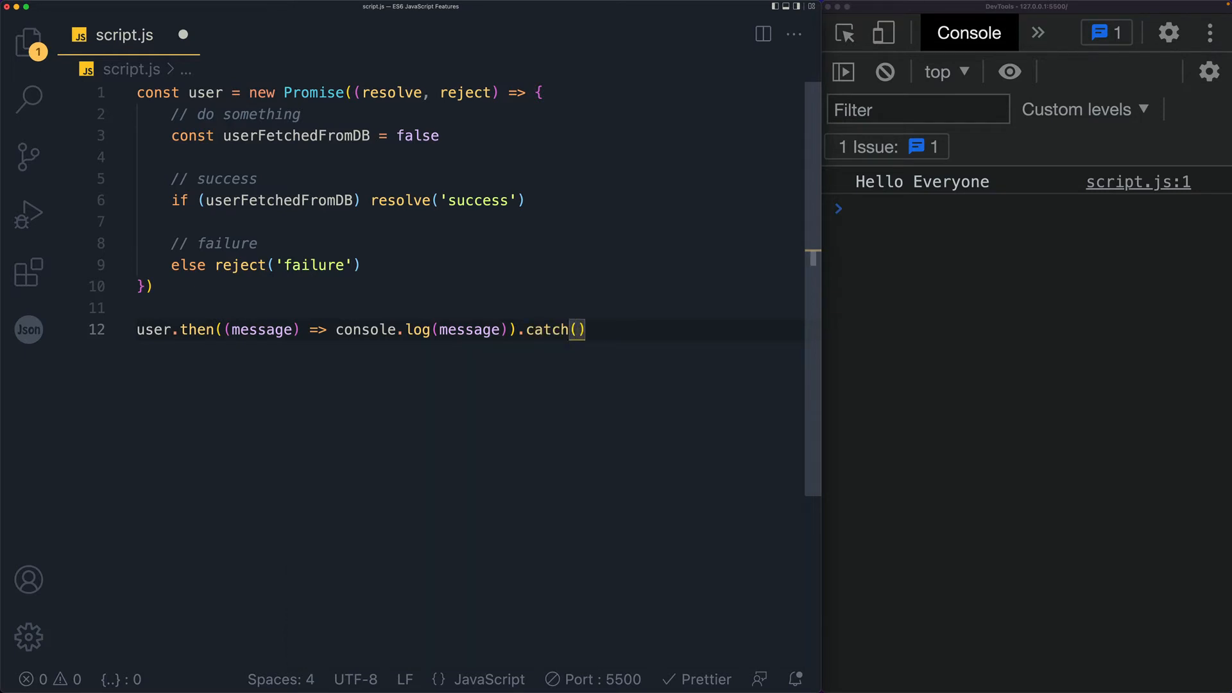
type("(")
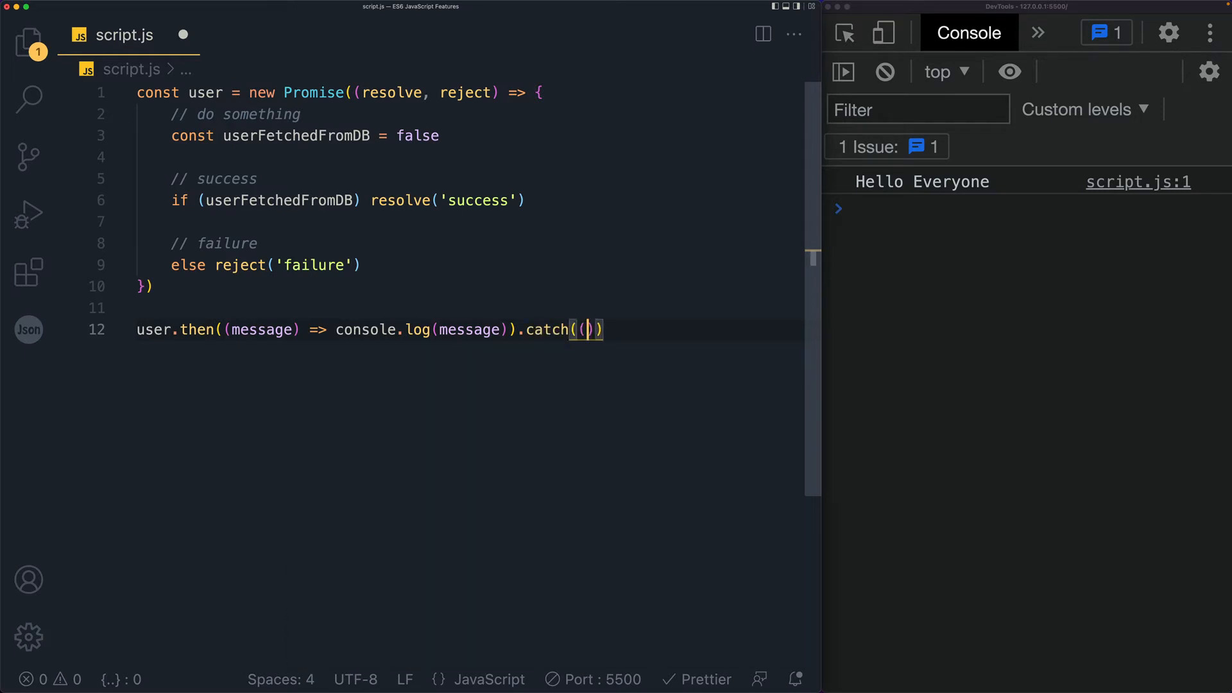
type("err")
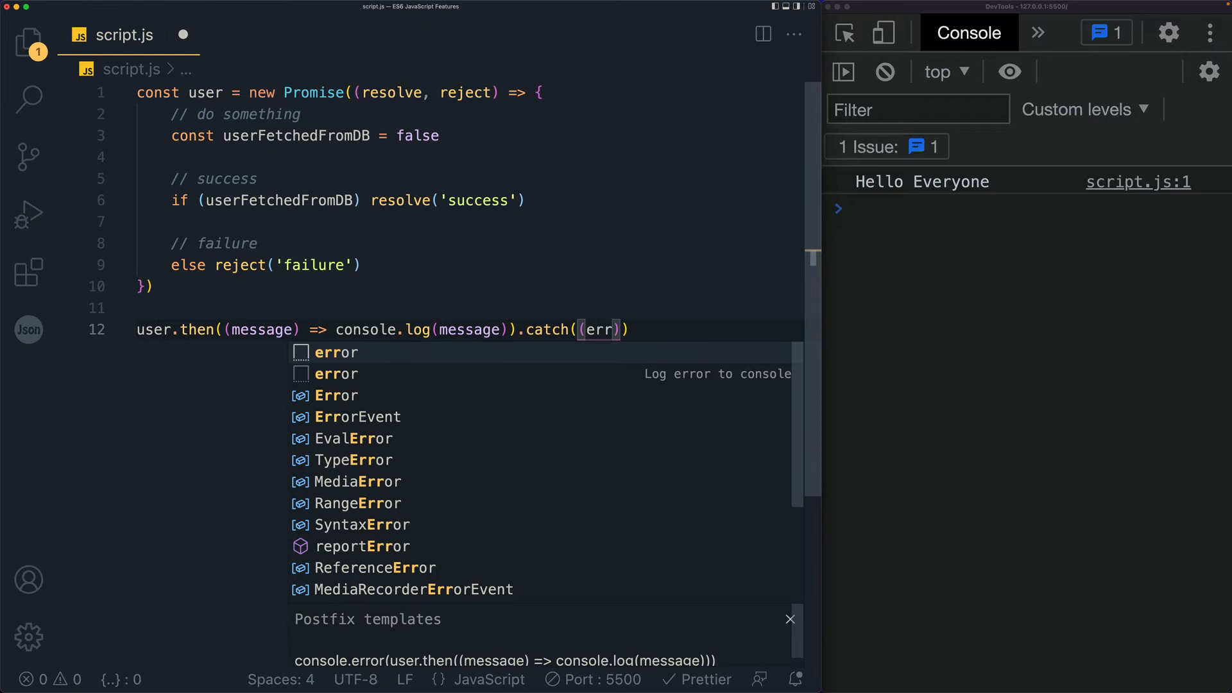
type("=> console.log(first")
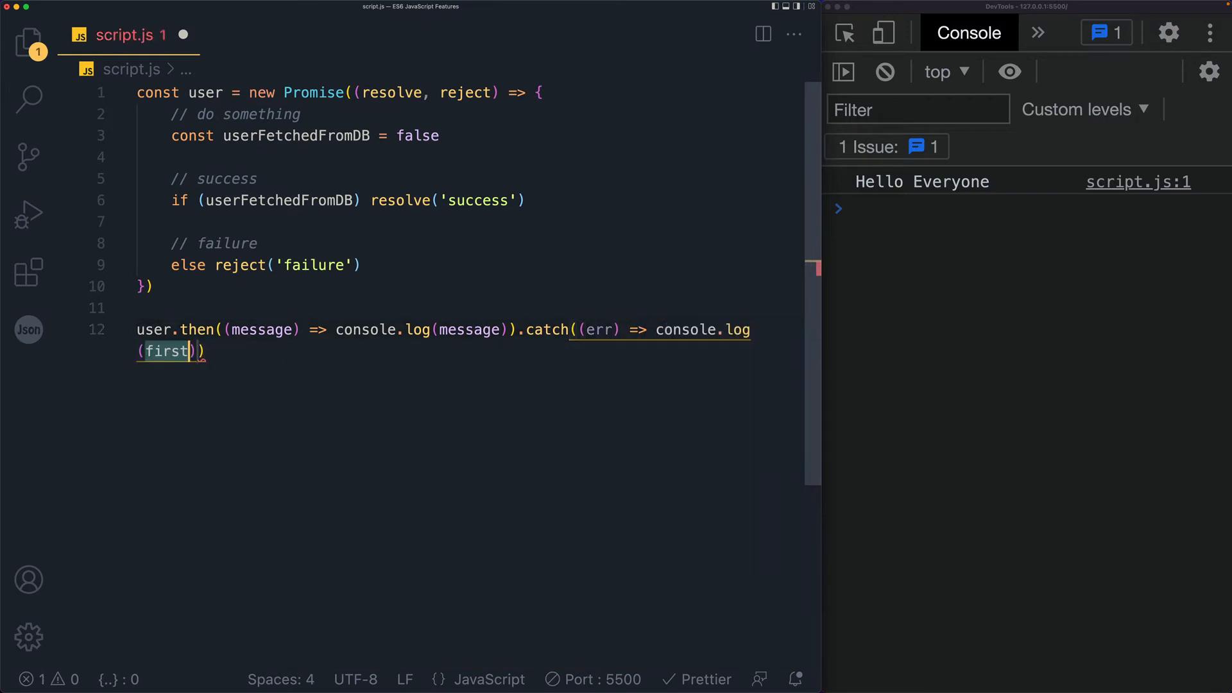
type("err")
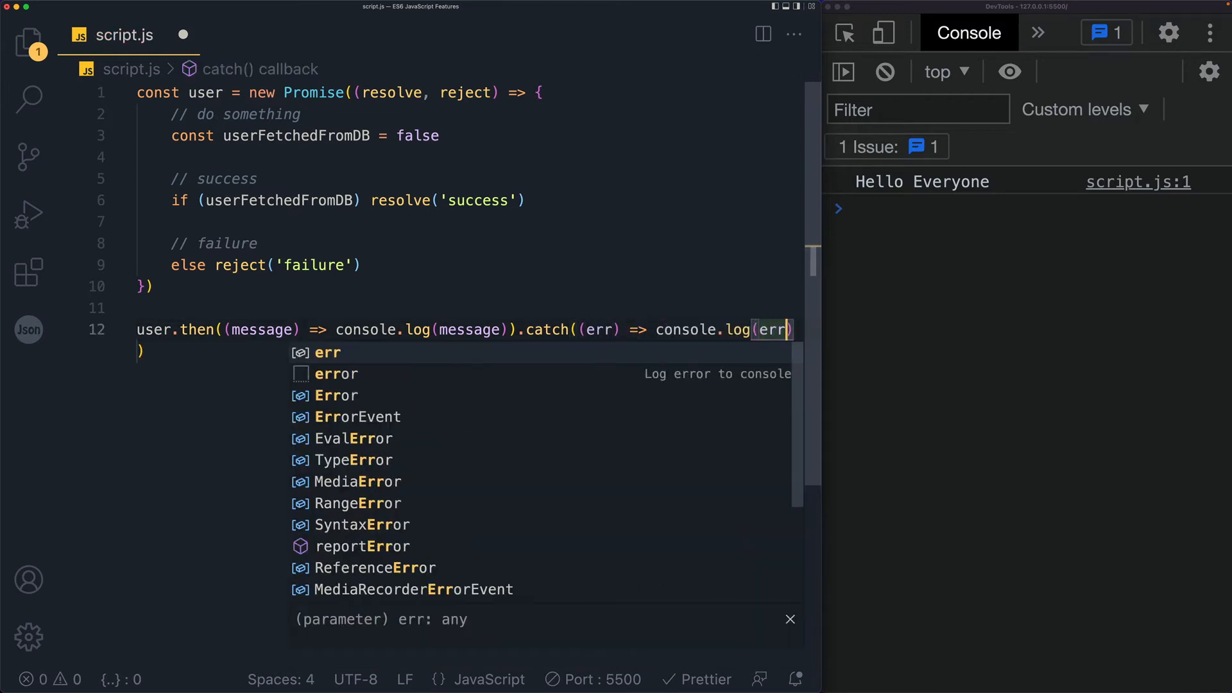
key("cmd+s")
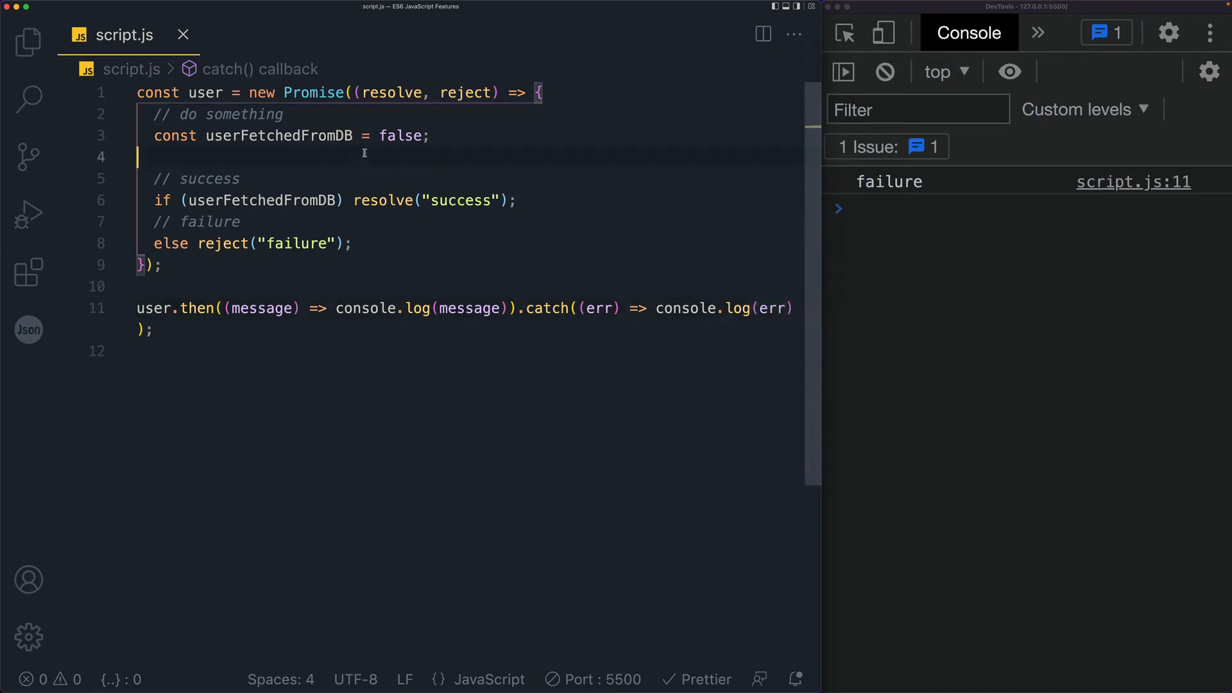
- Label the catch log as console.log('catch', err) so the console reads catch failure
double_click(400, 135)
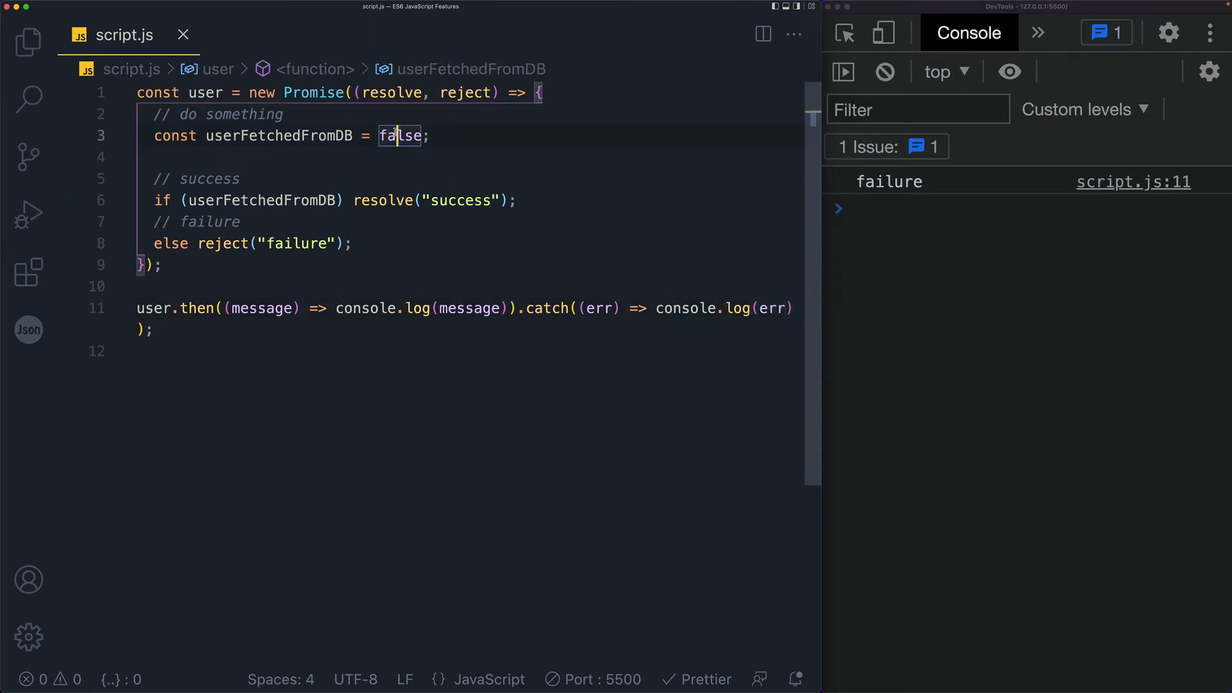
double_click(400, 134)
type("'cath")
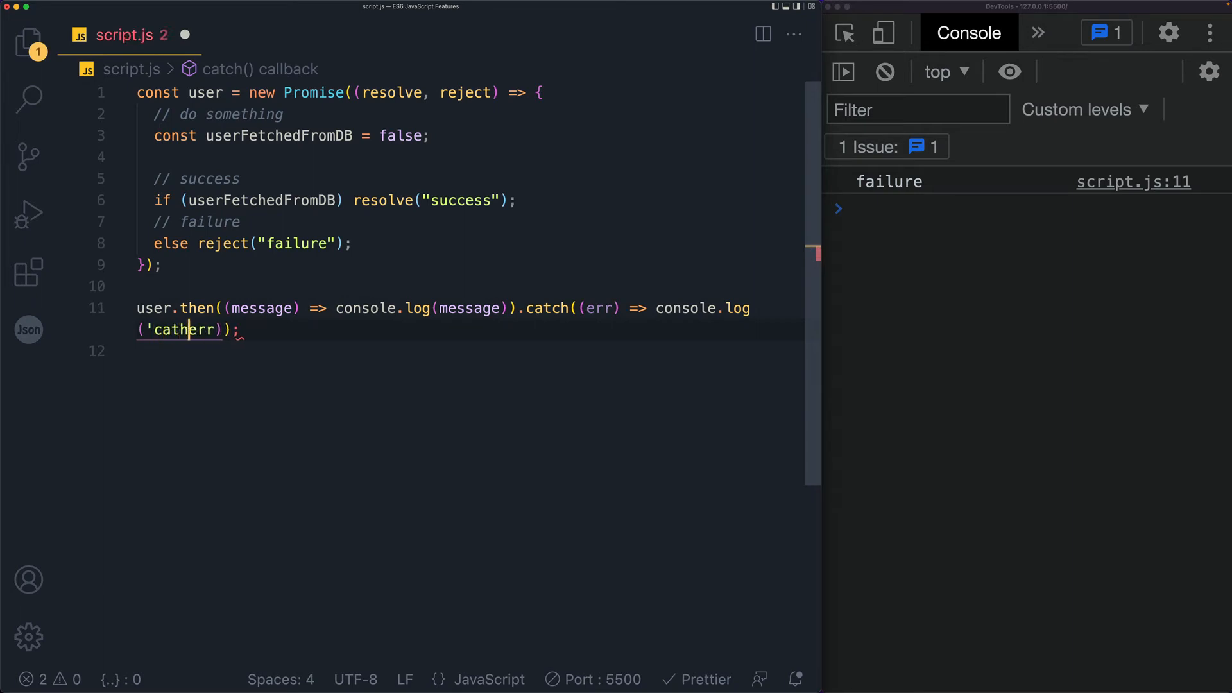
type("'")
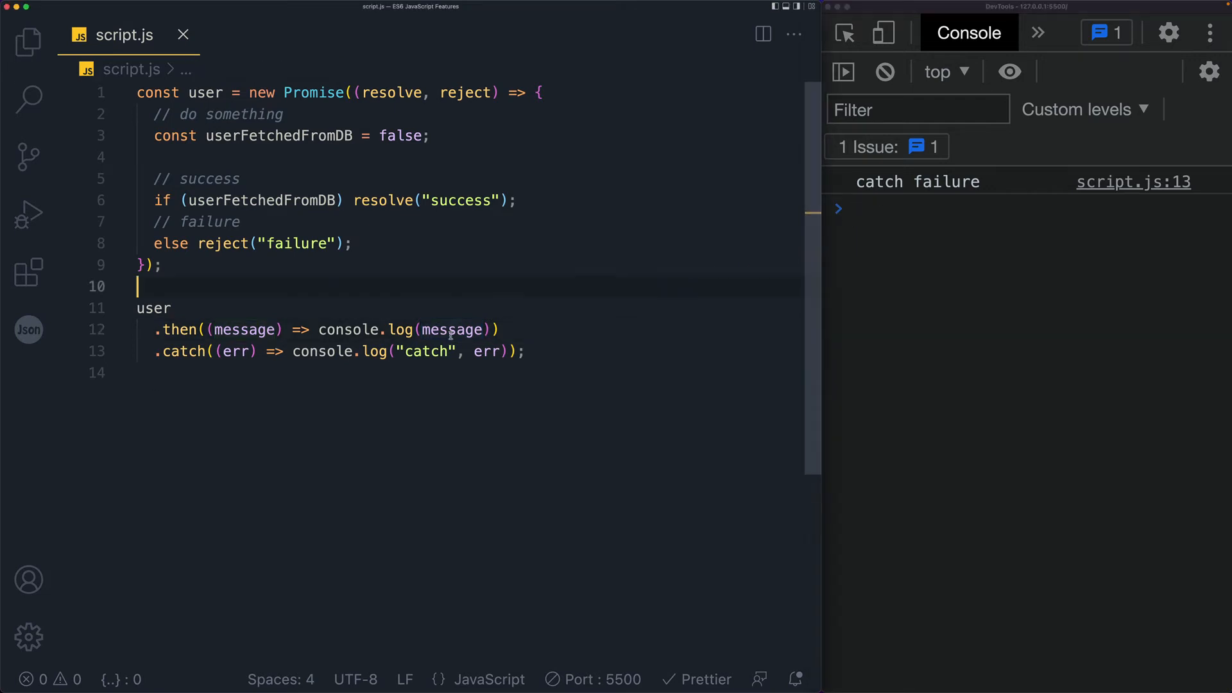
- Label the then log with 'then' and set userFetchedFromDB to true
type("''")
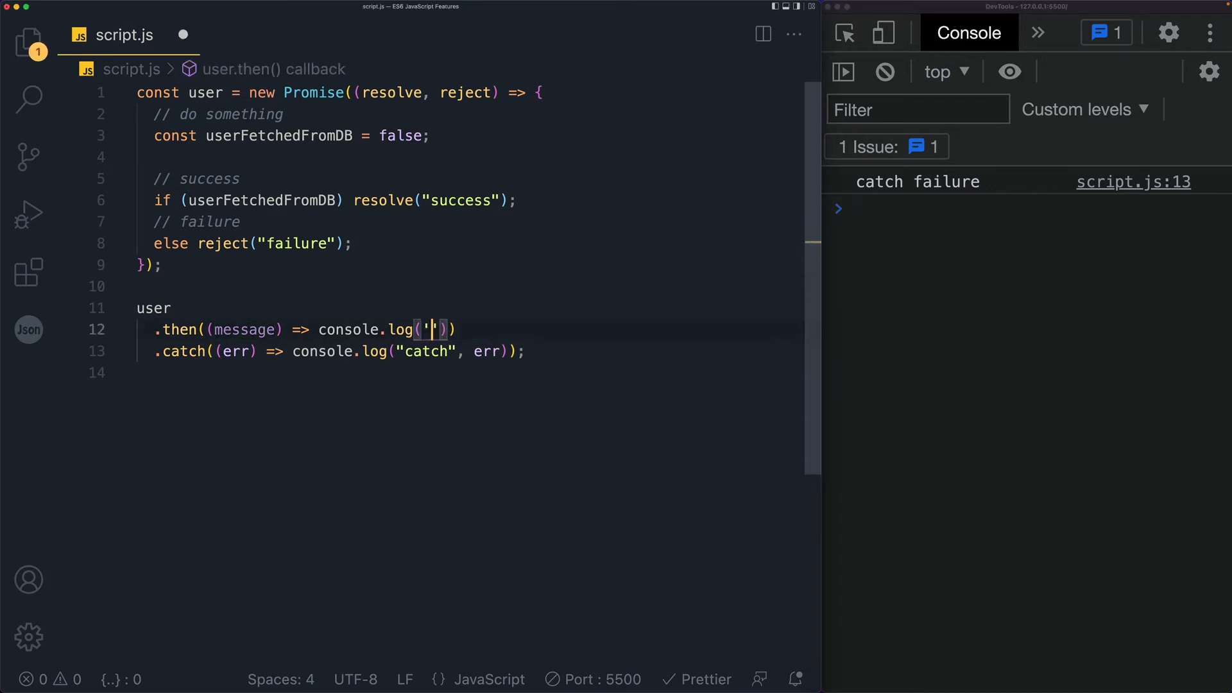
type("then")
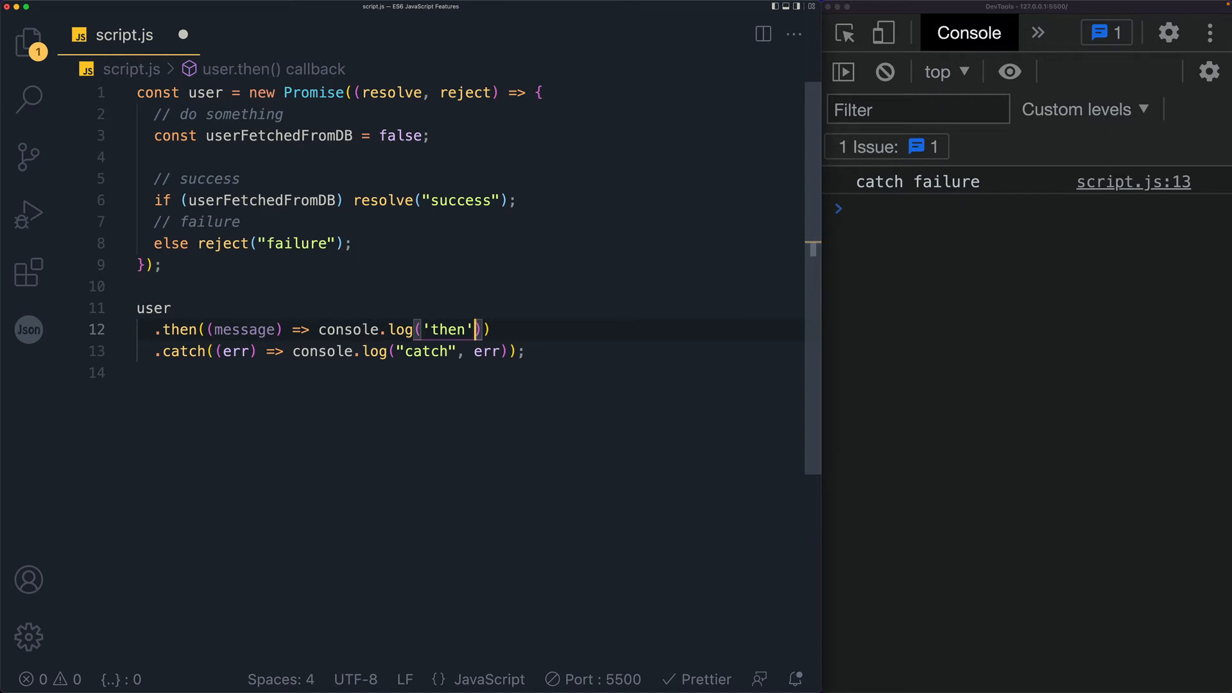
type(", message")
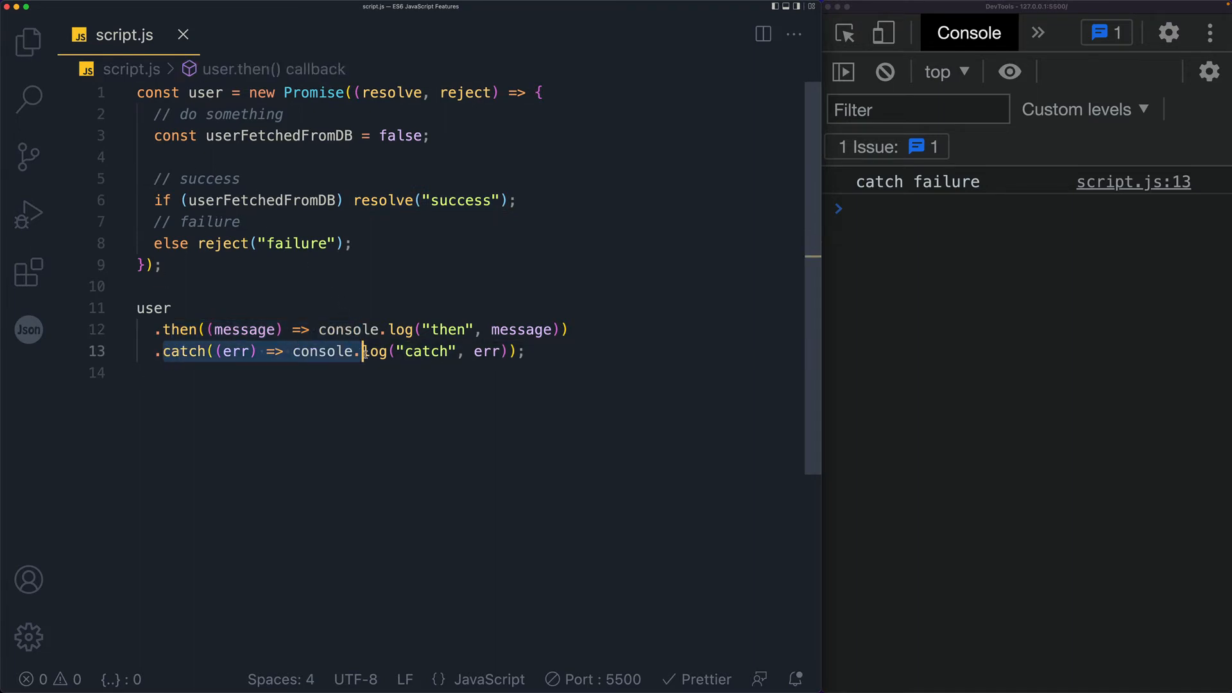
double_click(400, 135)
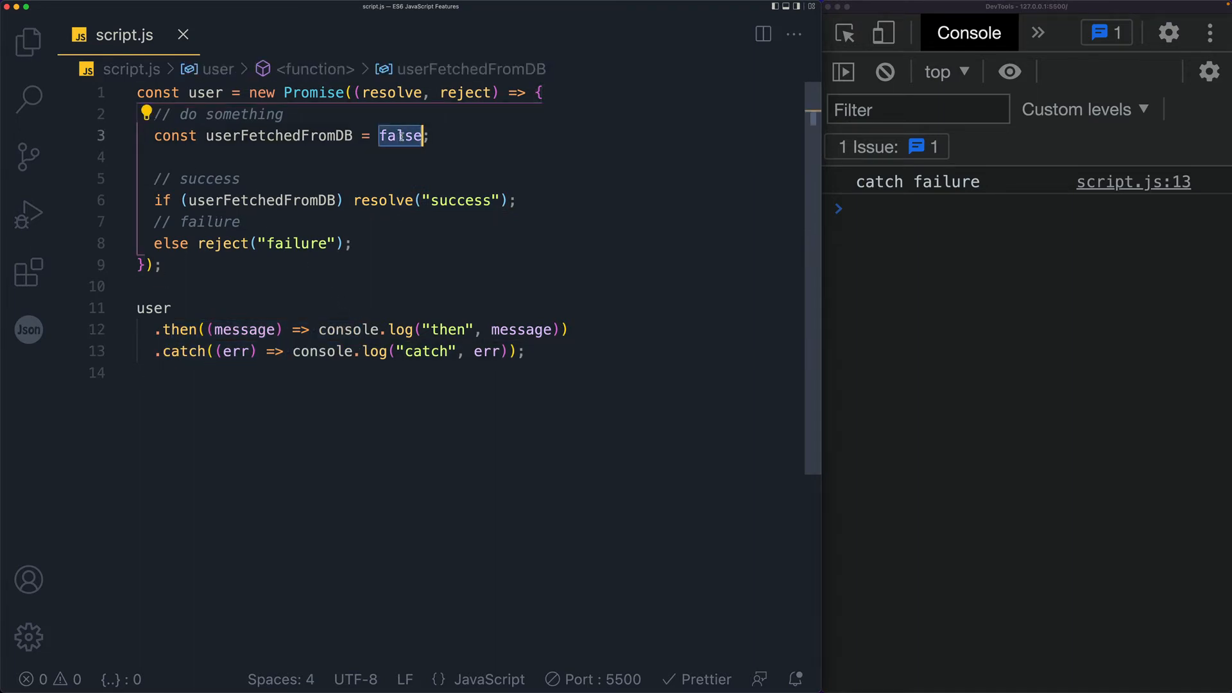
type("true")
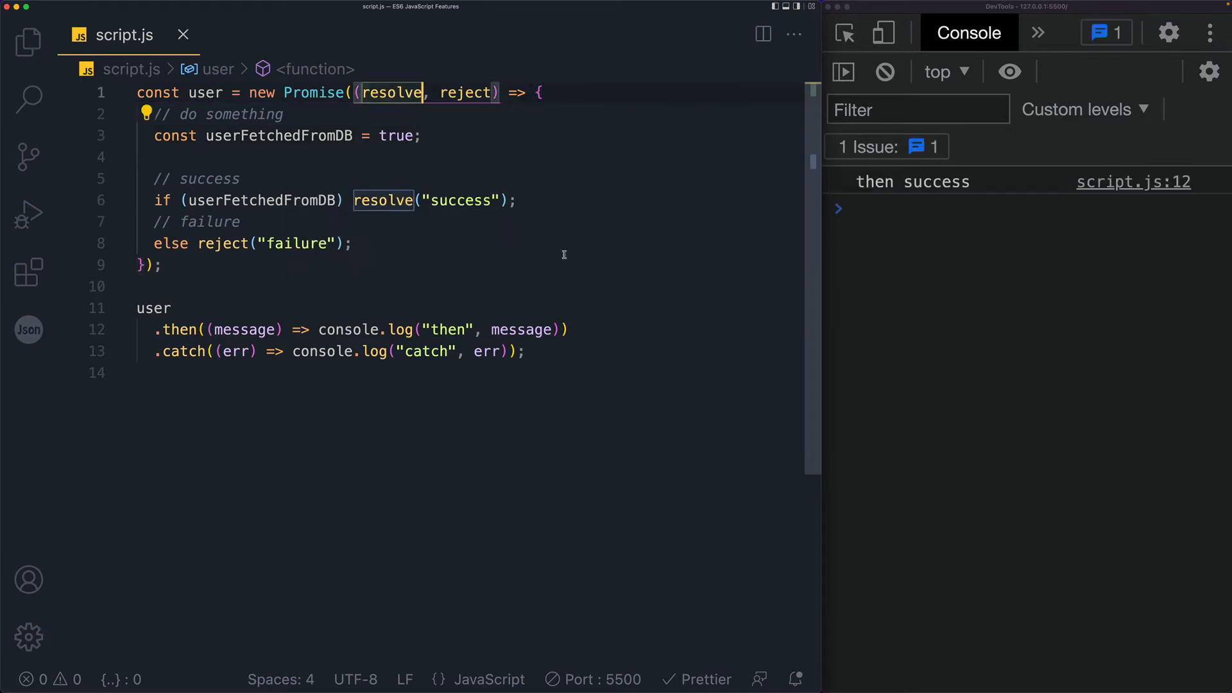
mouse_move(376, 224)
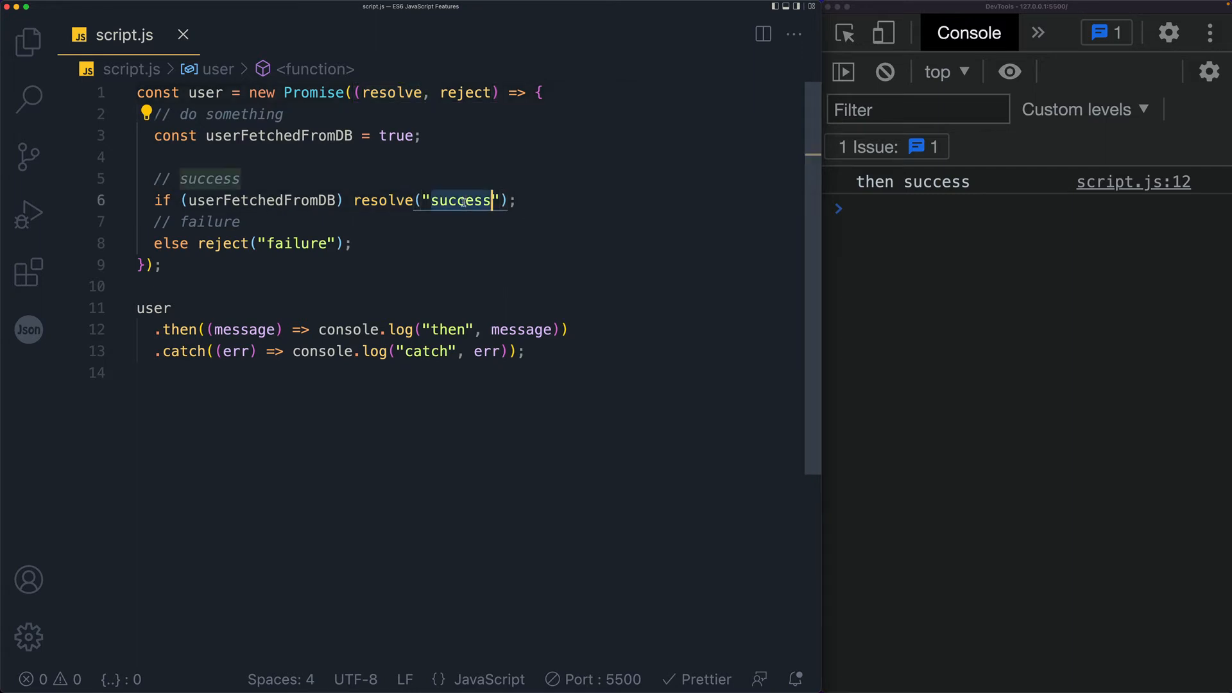
- Resolve with {status: 'success', id: 'user1', name: 'Foo Bar'} instead of the success string
key("Backspace")
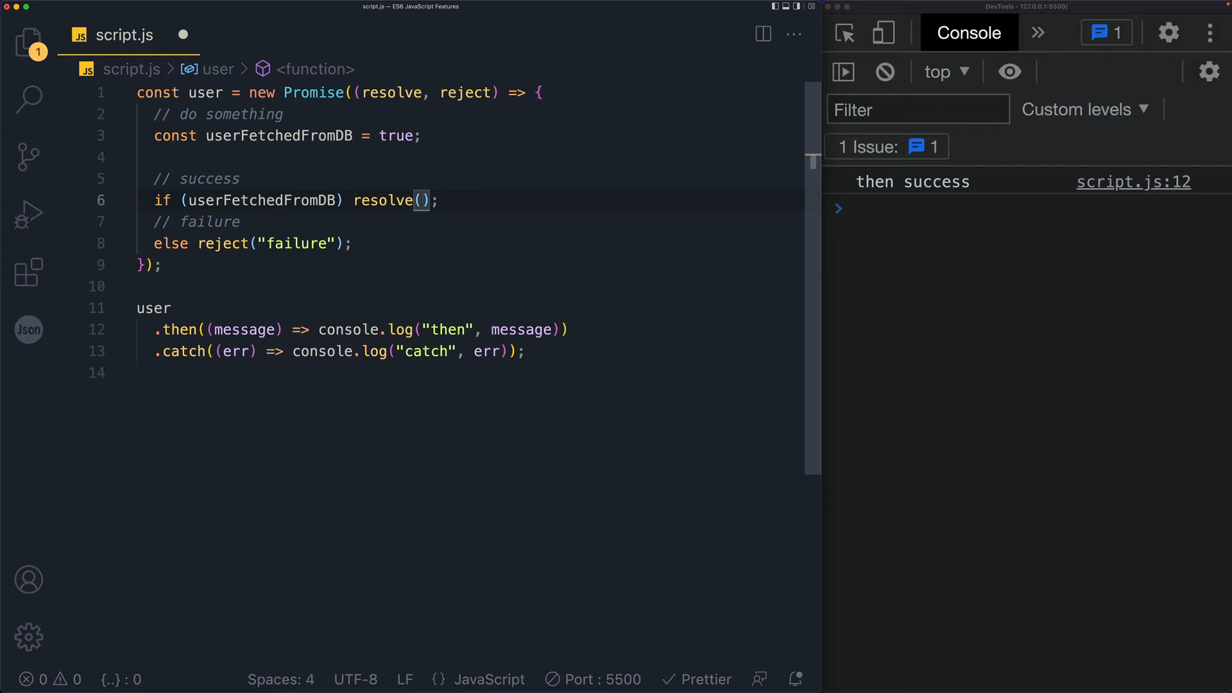
type("{status")
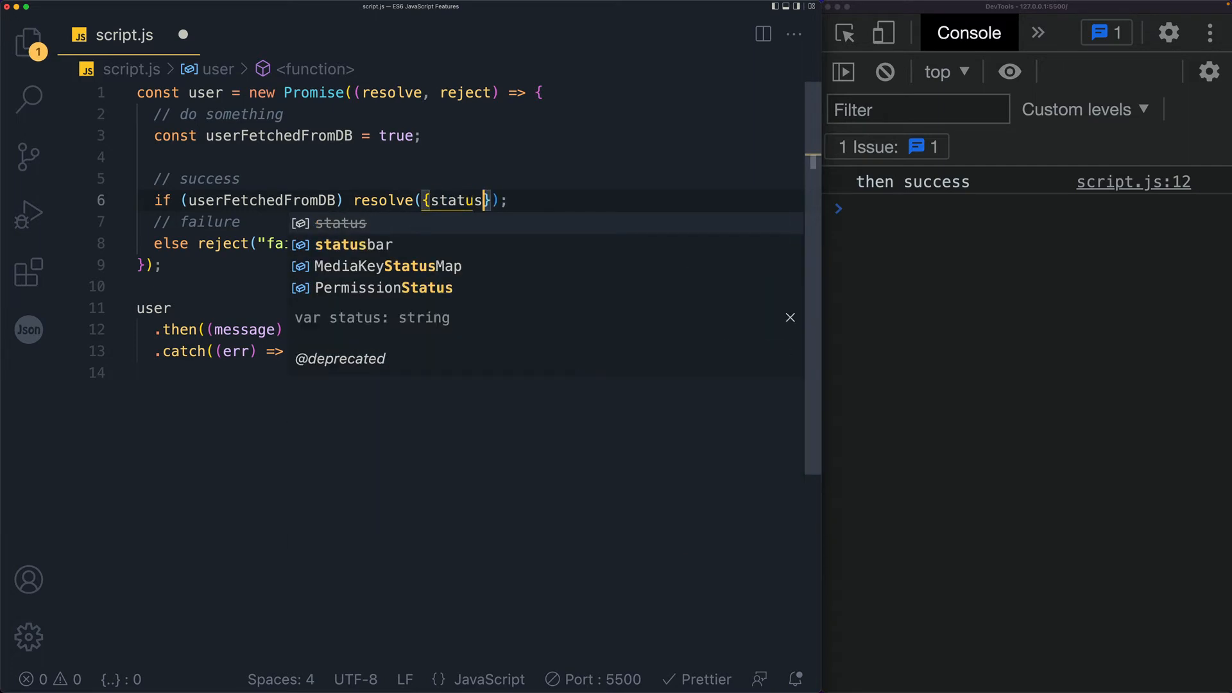
type(": 'success")
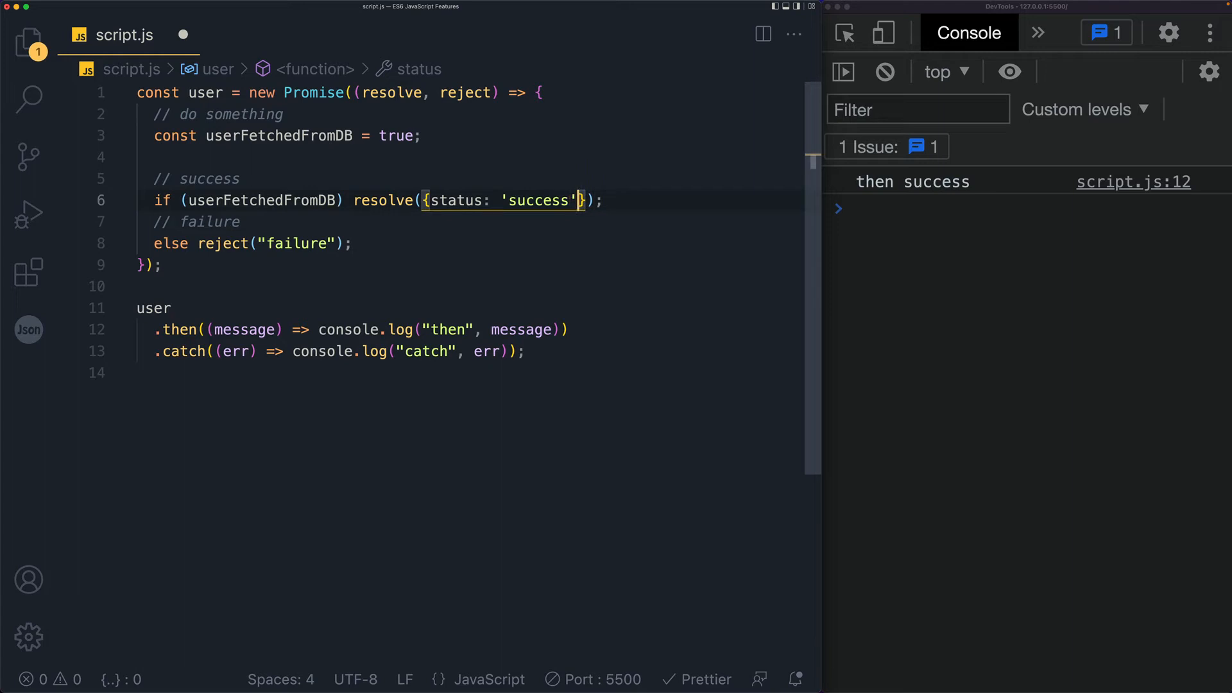
type(",")
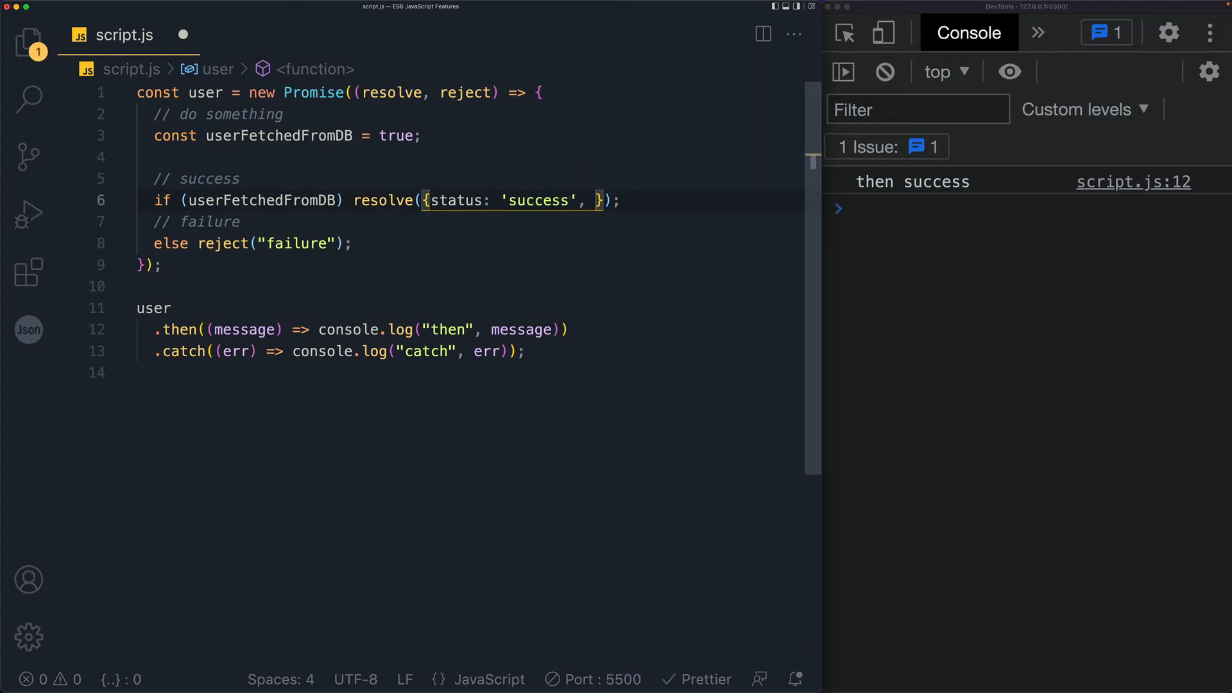
type("id:")
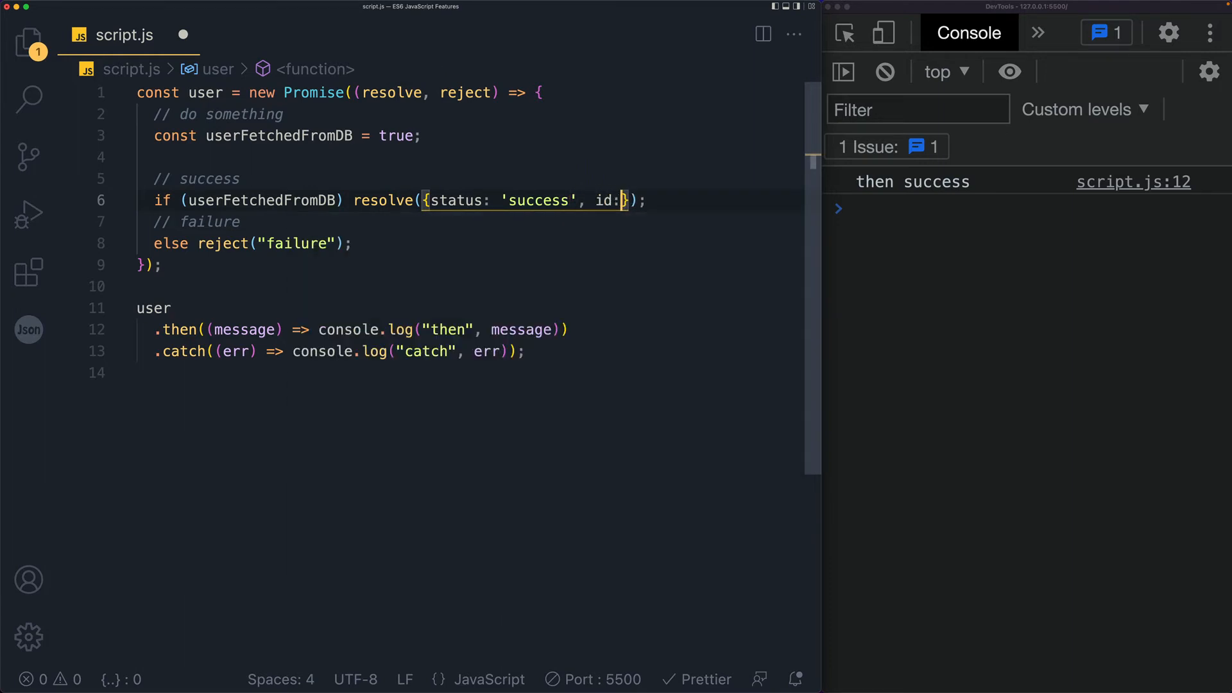
type("'user'")
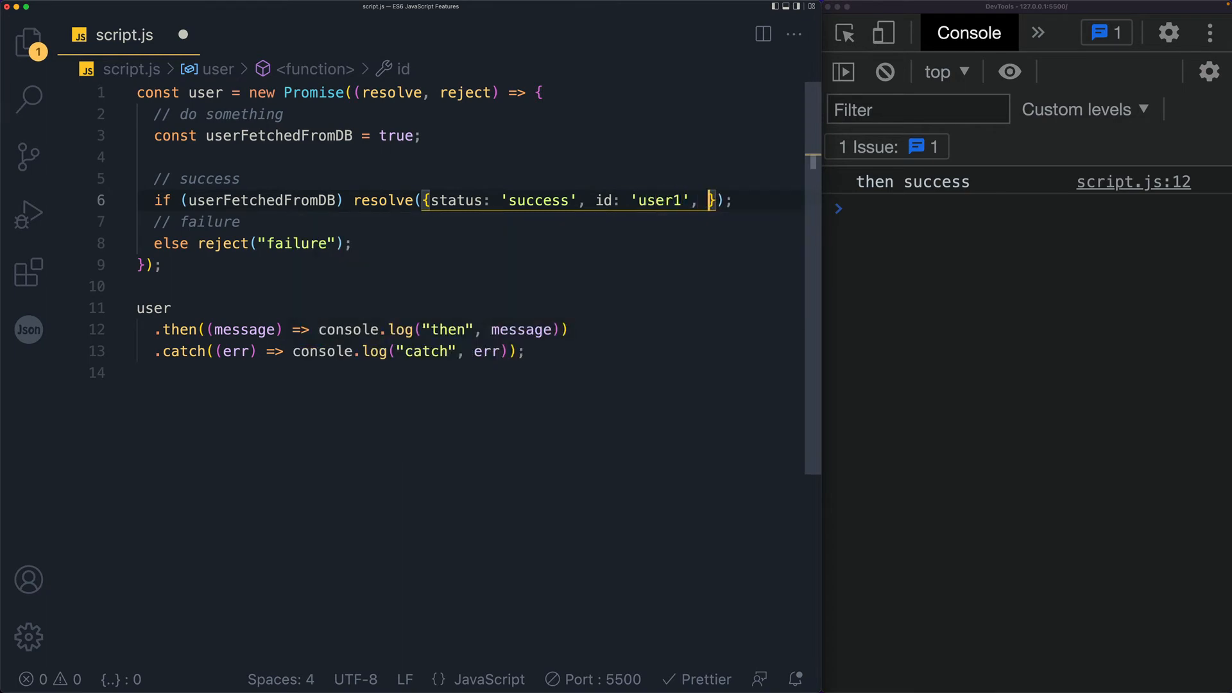
type("nam")
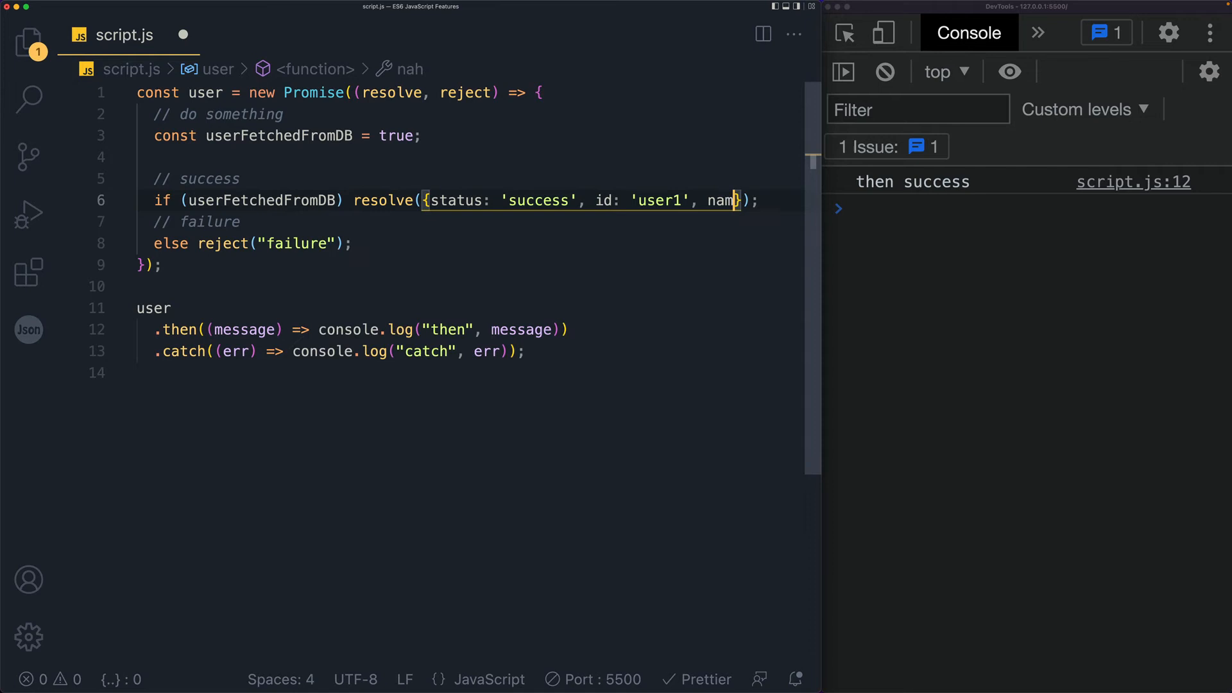
type("name: ''")
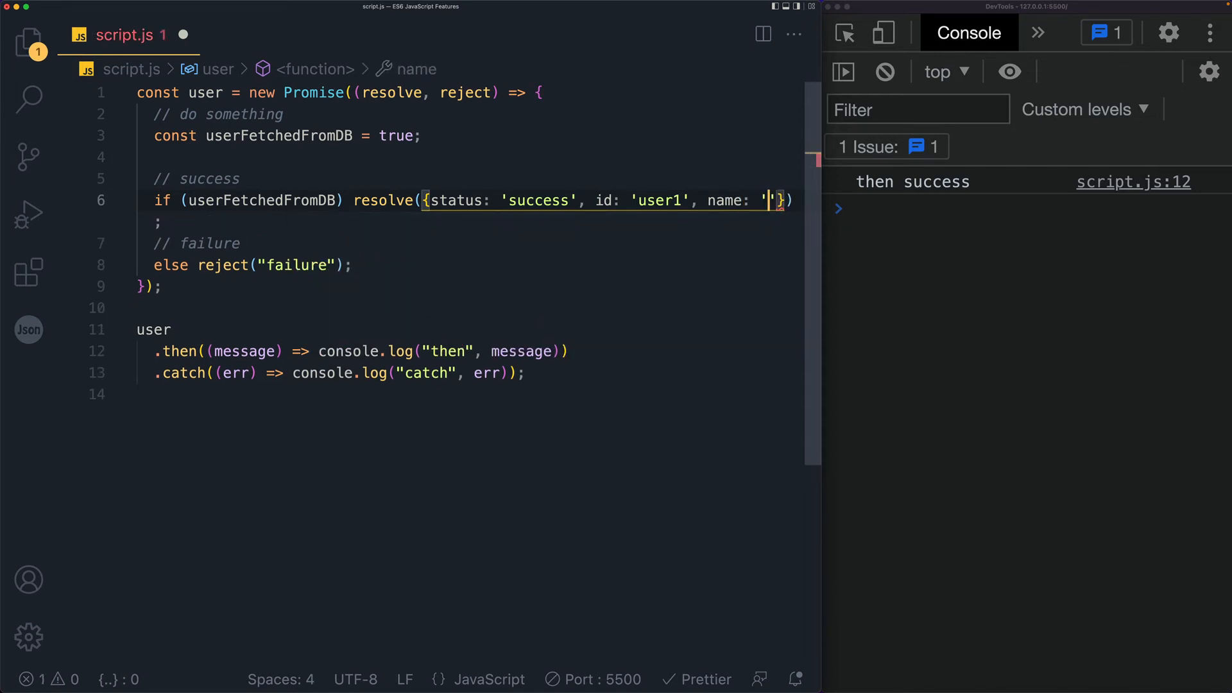
type("Foo Bar\"")
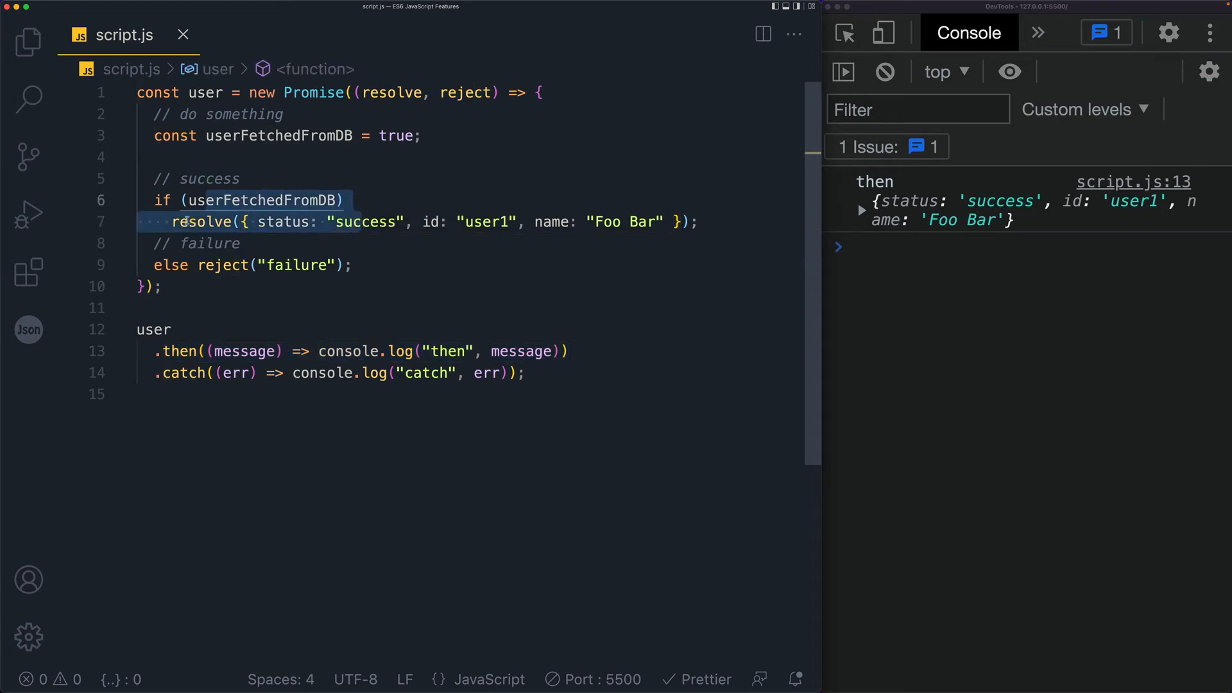
double_click(202, 222)
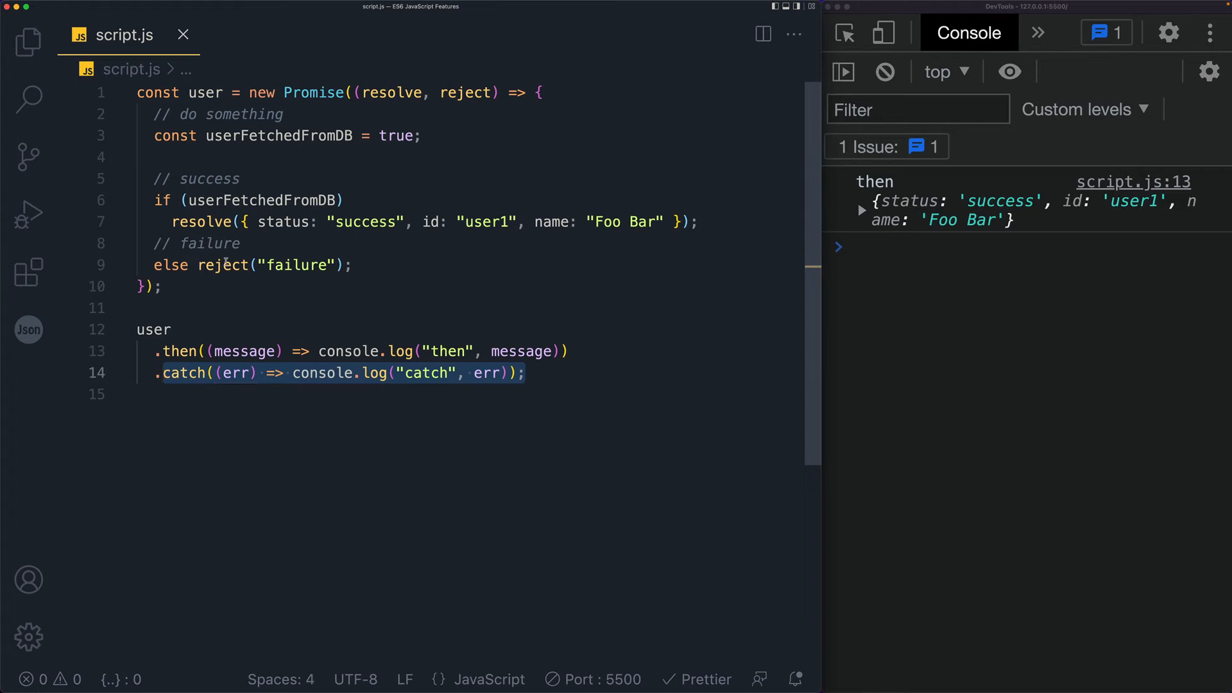
left_click(223, 264)
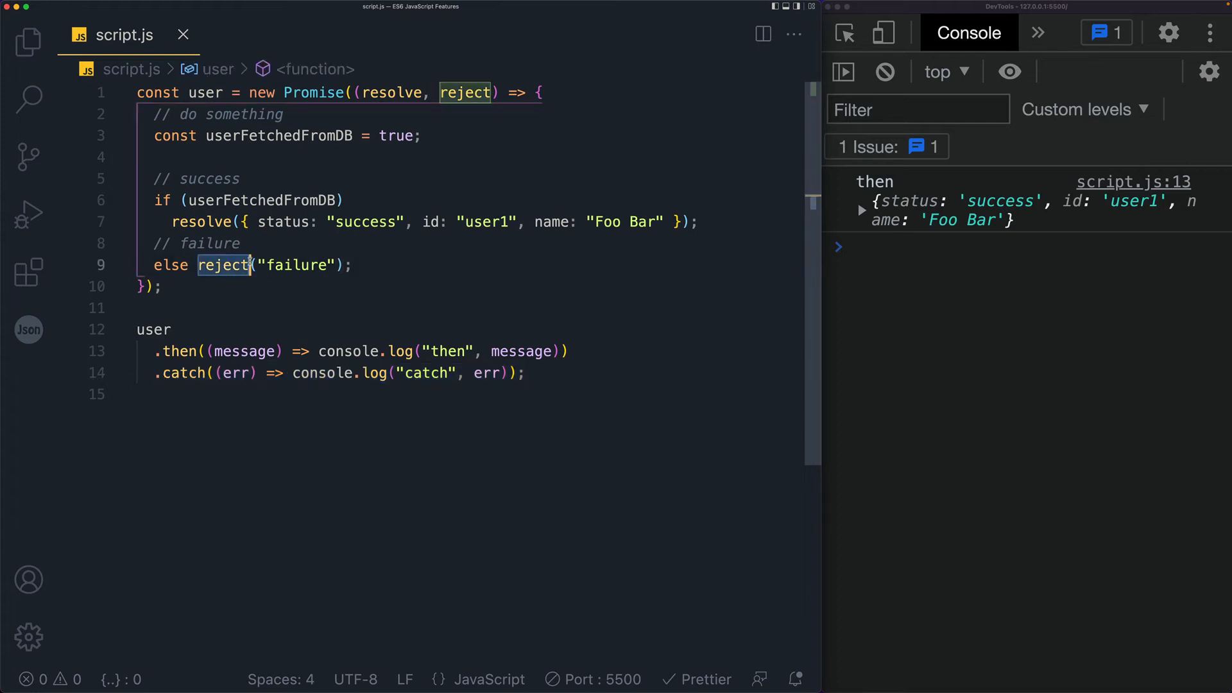
mouse_move(540, 278)
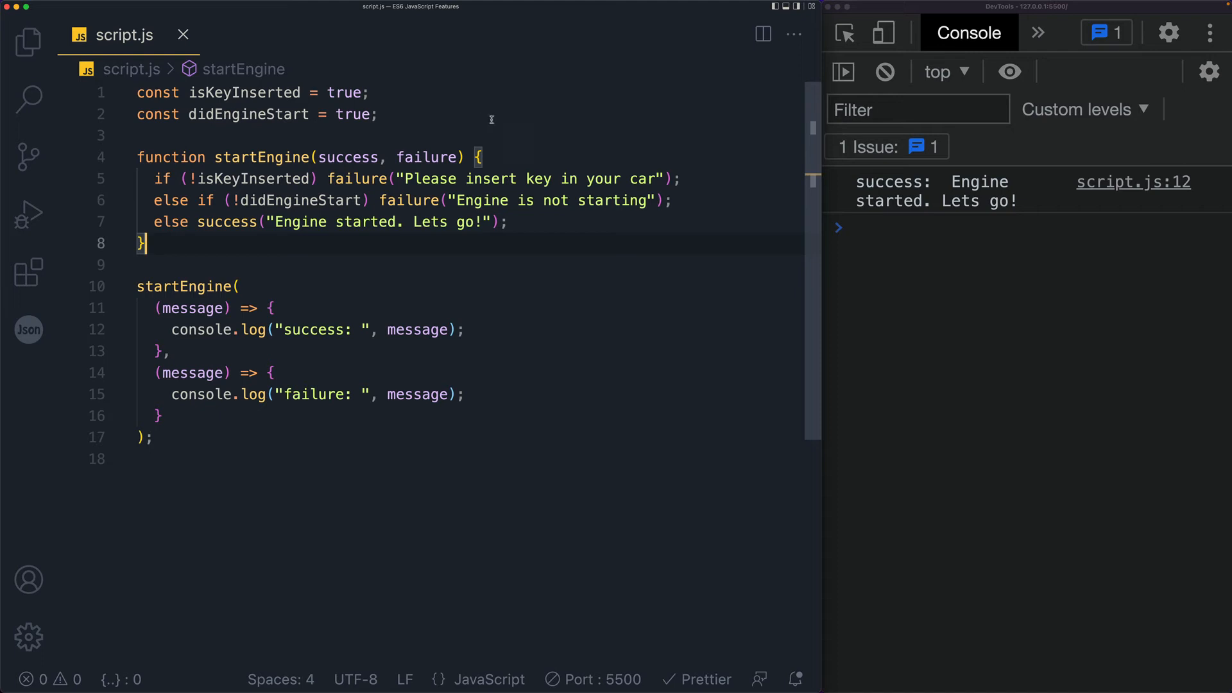
mouse_move(348, 156)
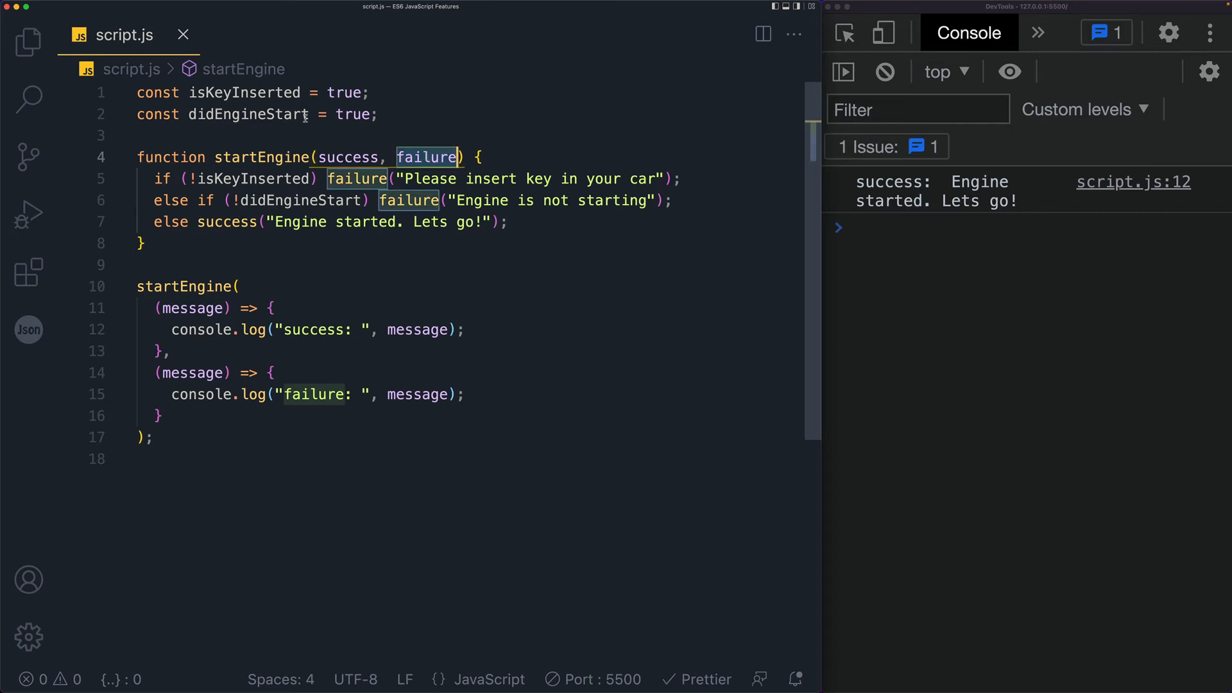
- Set isKeyInserted and didEngineStart to false so the console logs 'Please insert key'
left_click(246, 114)
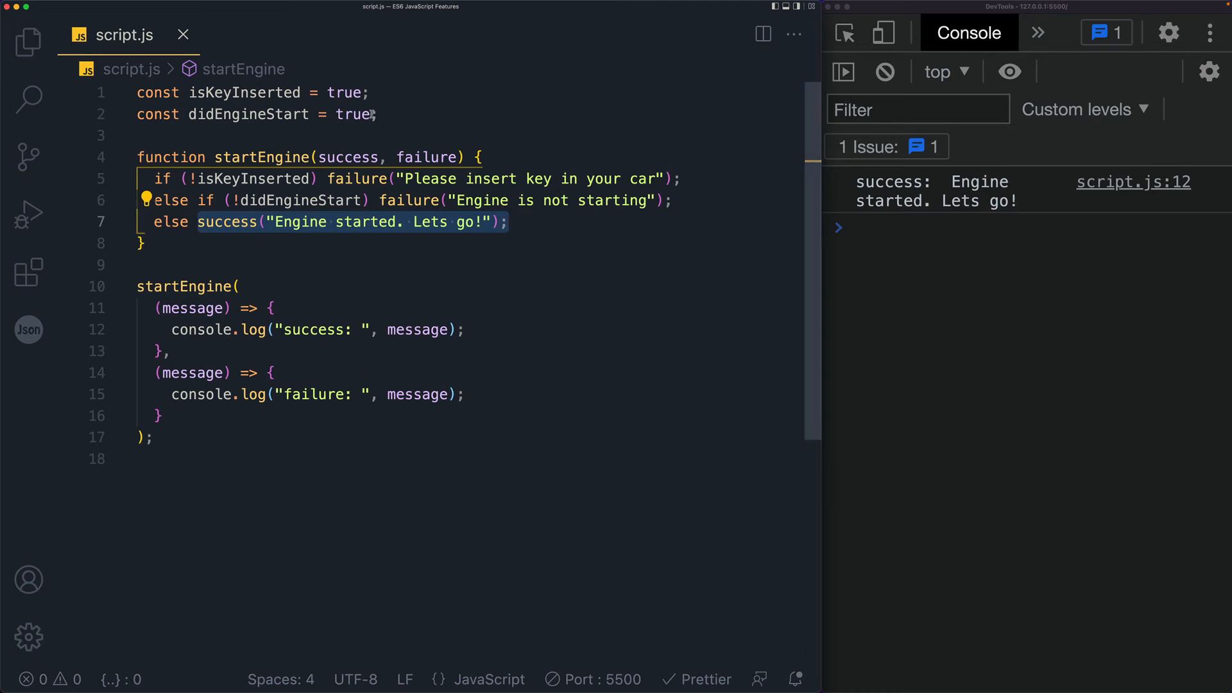
type("fals")
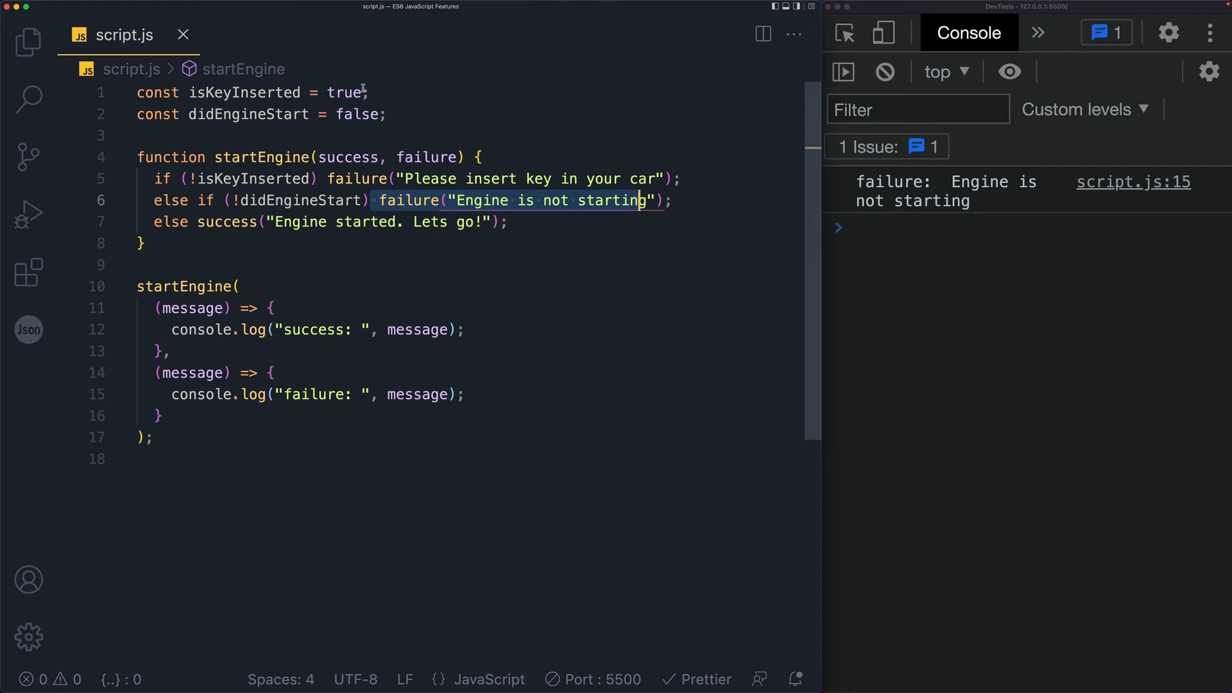
type("fals")
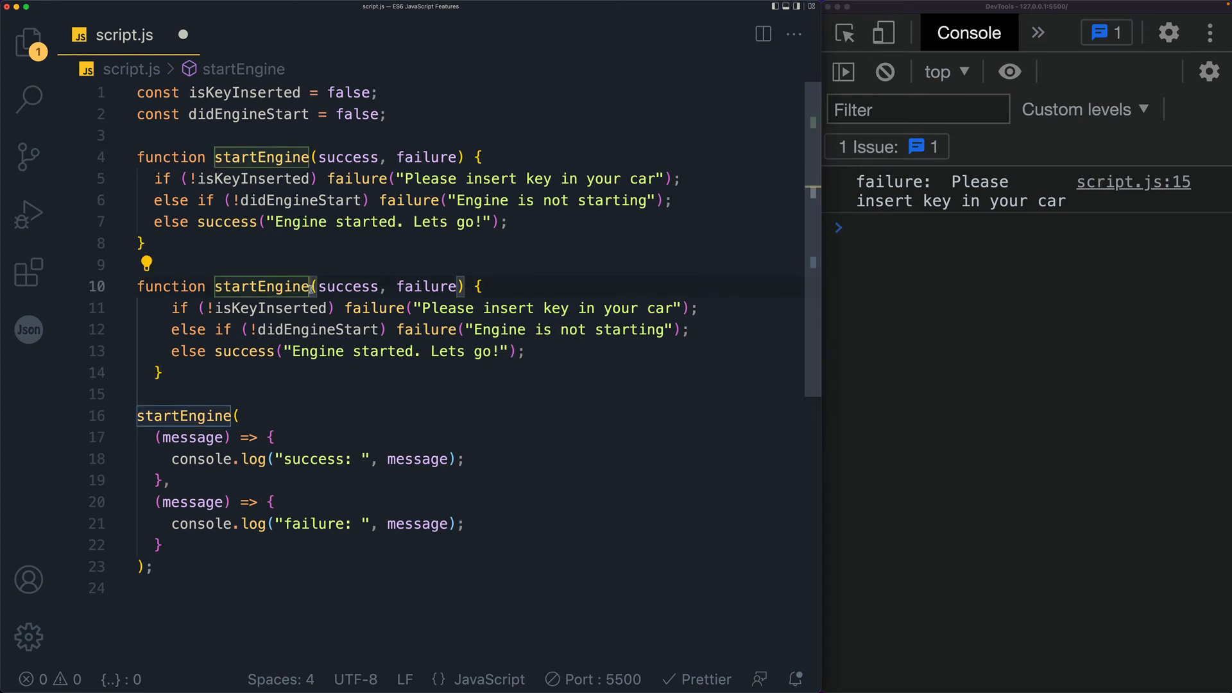
- Rename the copy to parameterless startEnginePromise returning new Promise((resolve, reject) => ...)
type("Promise")
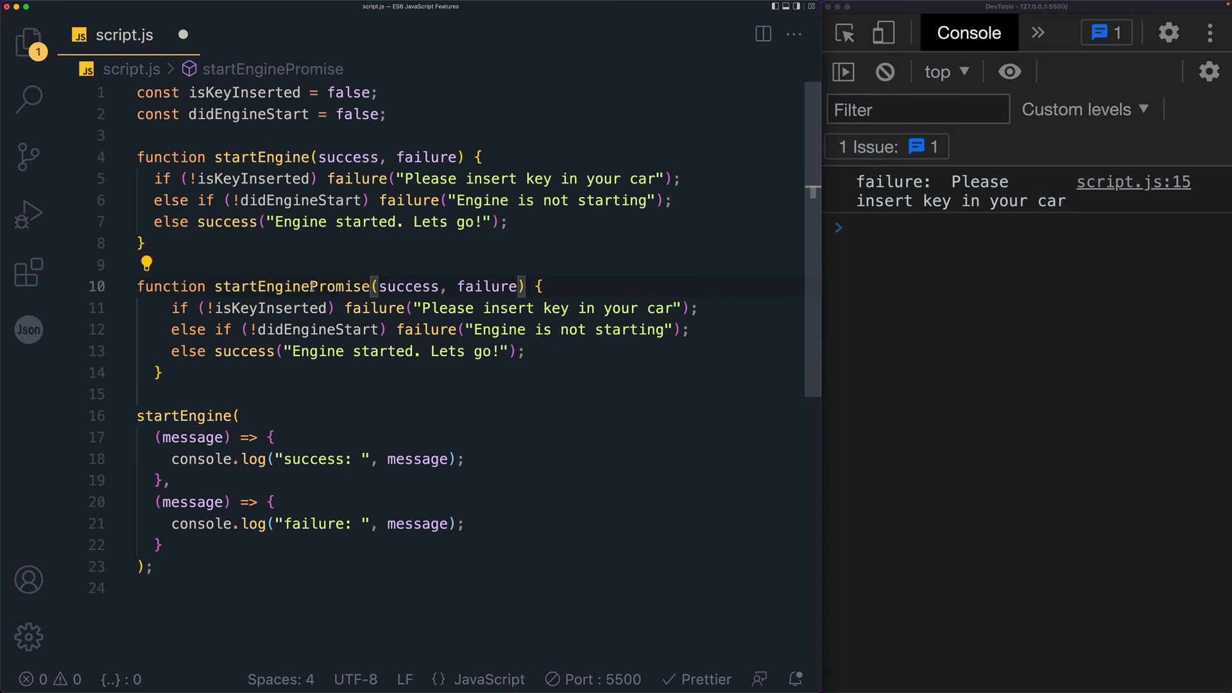
key("Backspace")
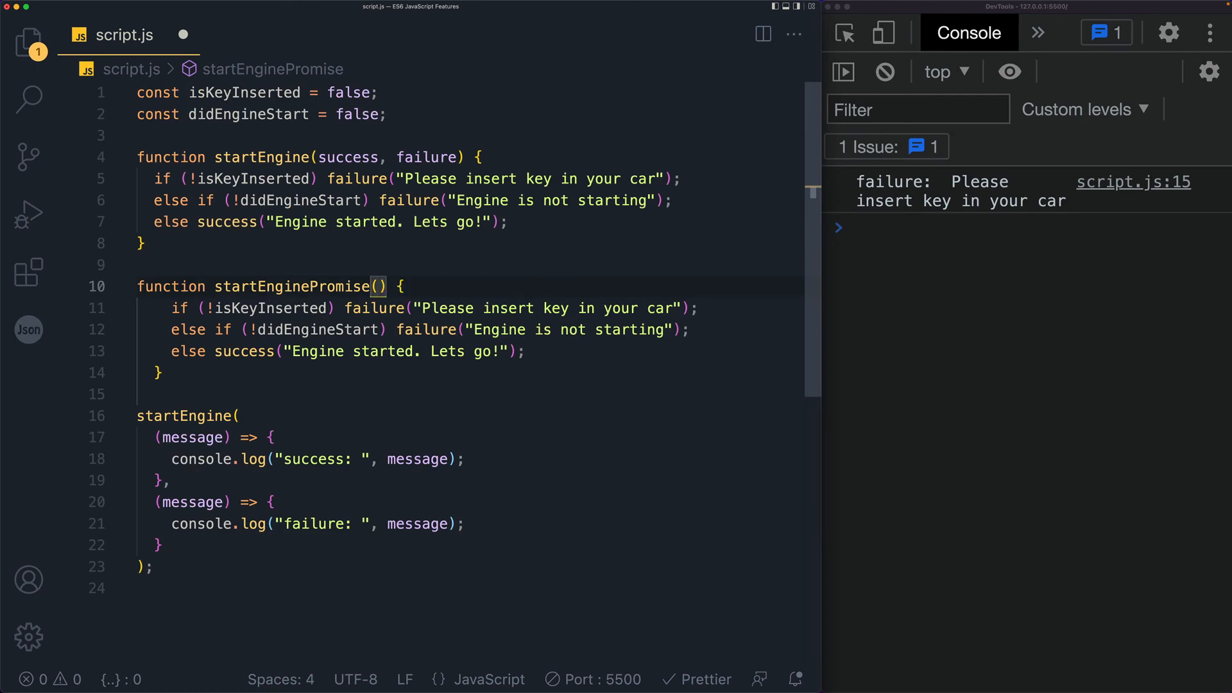
type("return")
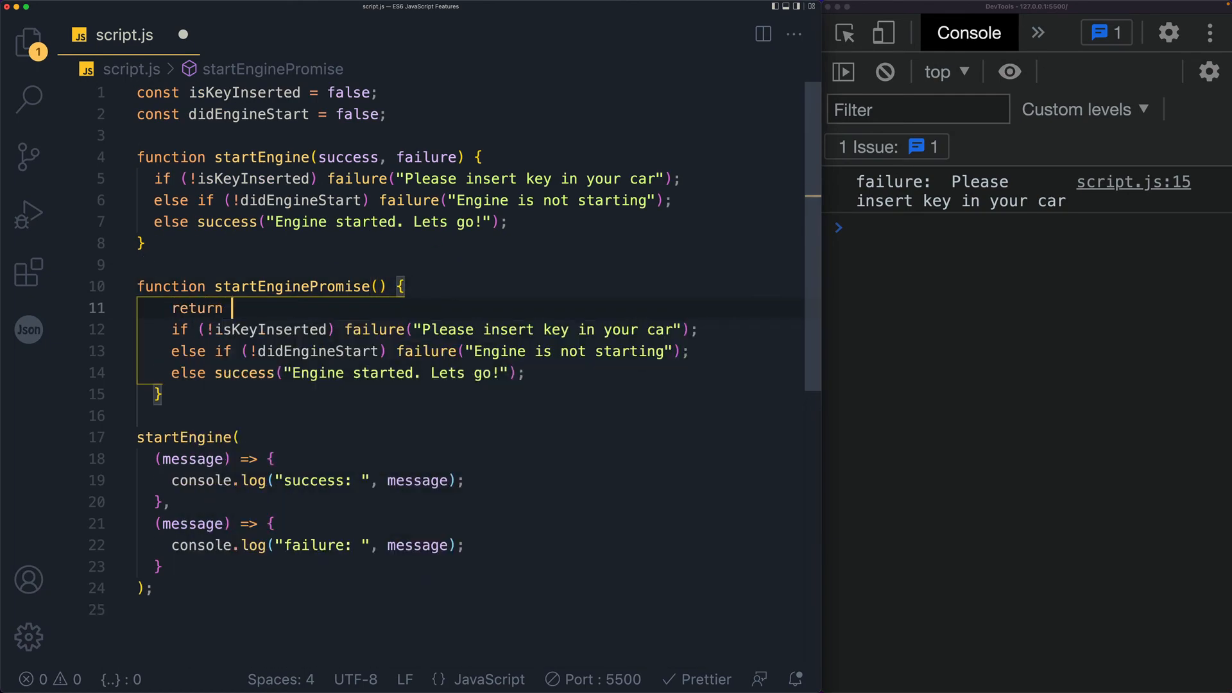
type("new Promise((")
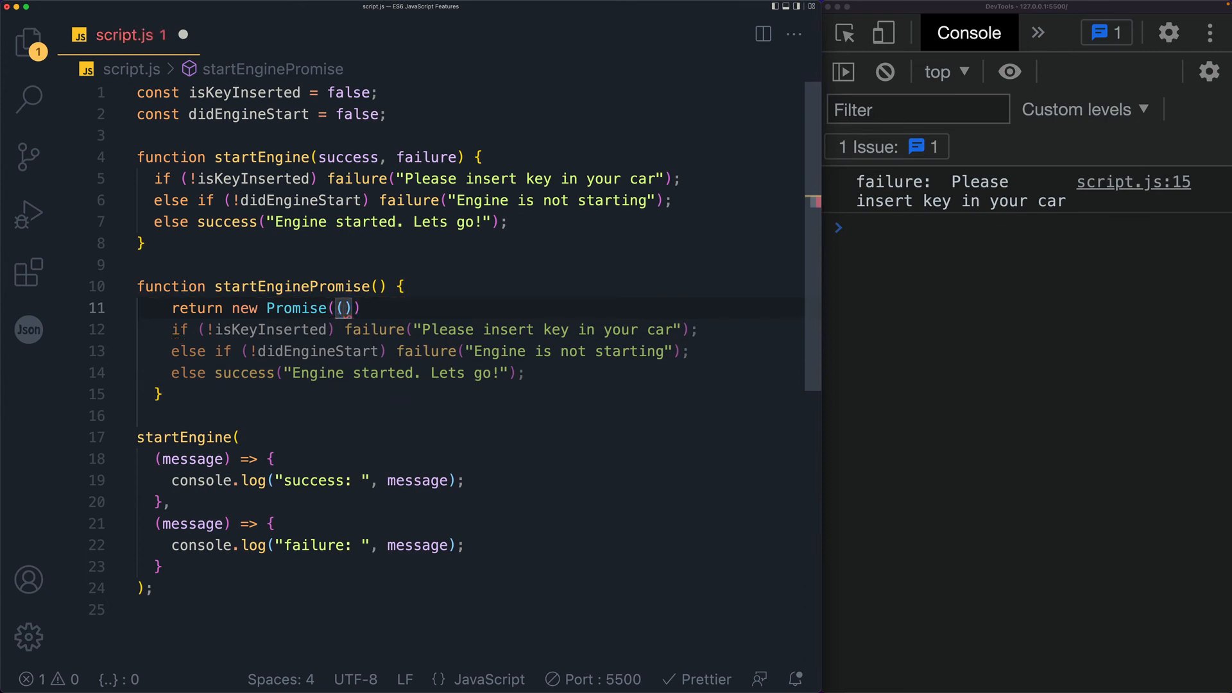
type("resolve")
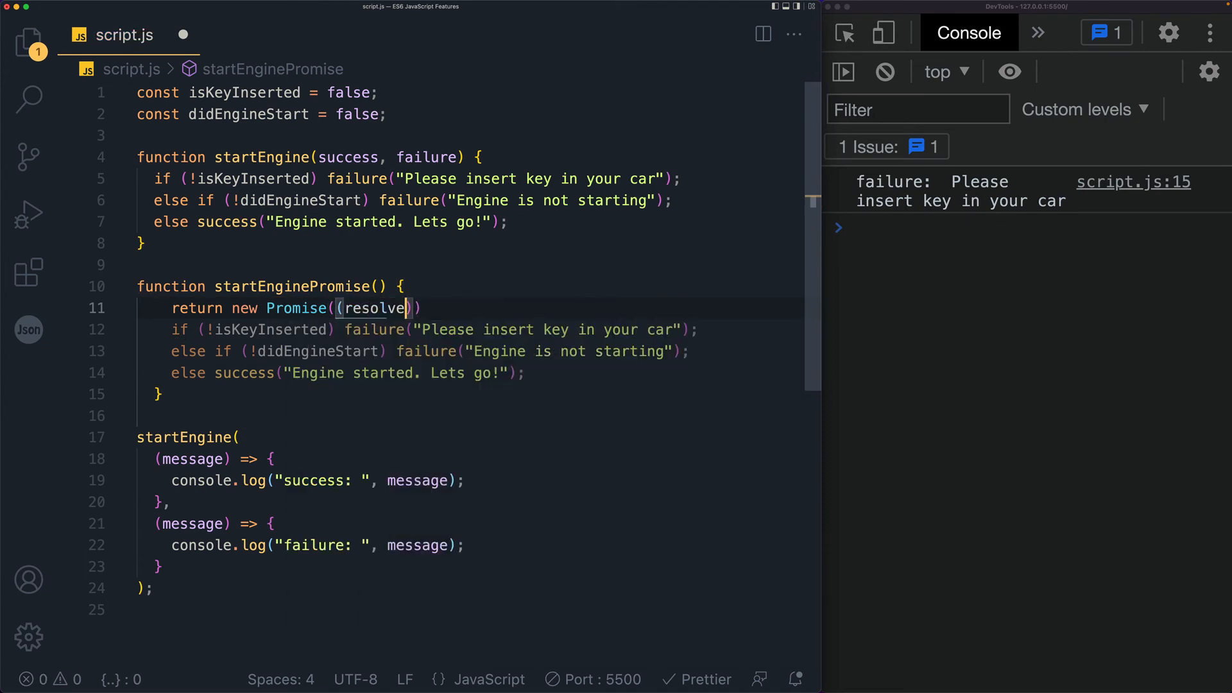
type(", reject) => {")
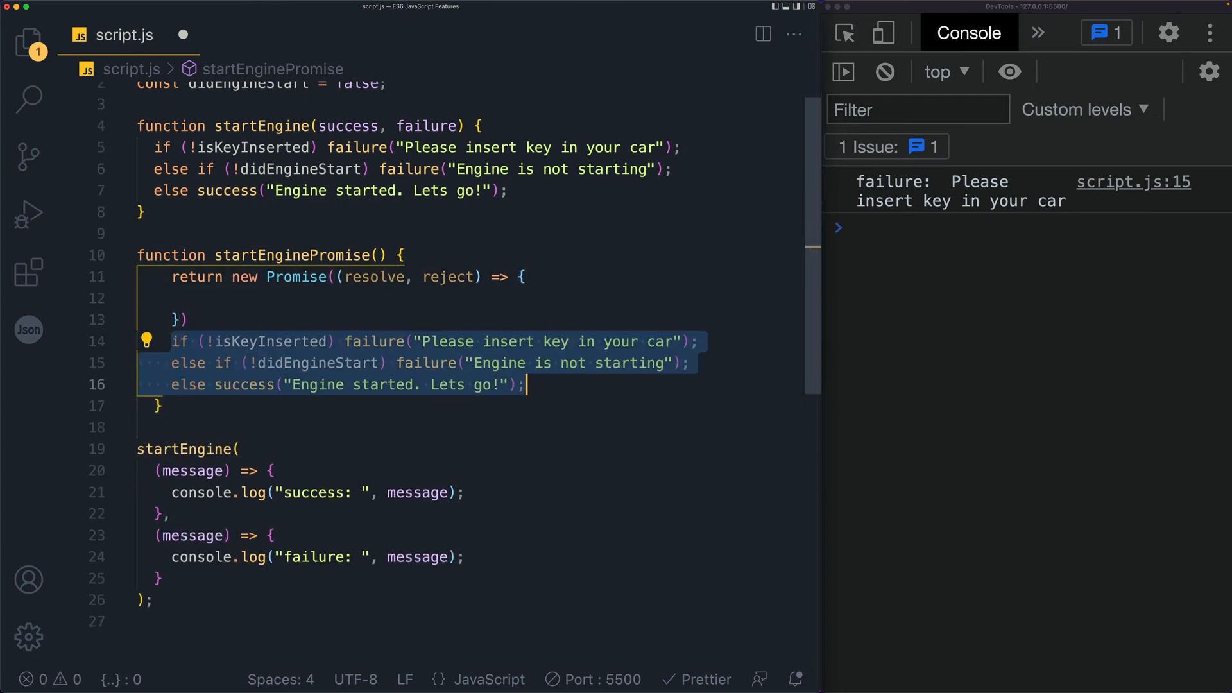
- Move the if/else checks inside the Promise callback, calling reject and resolve instead of the callbacks
key("Delete")
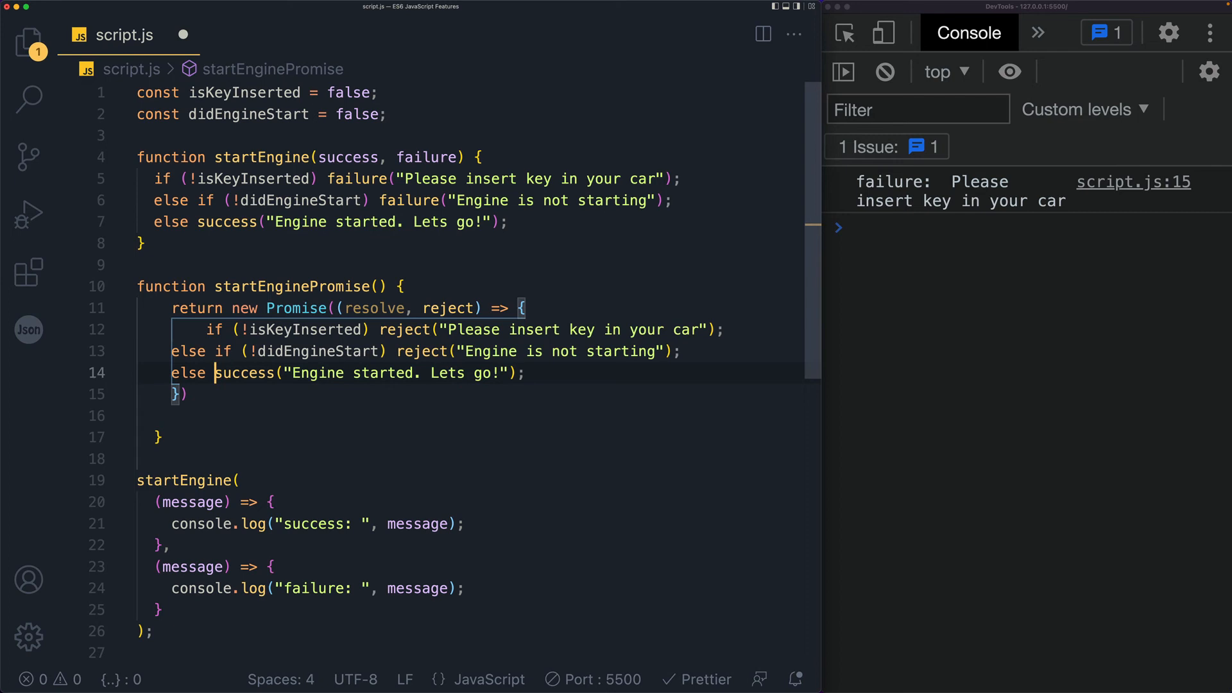
type("resolve")
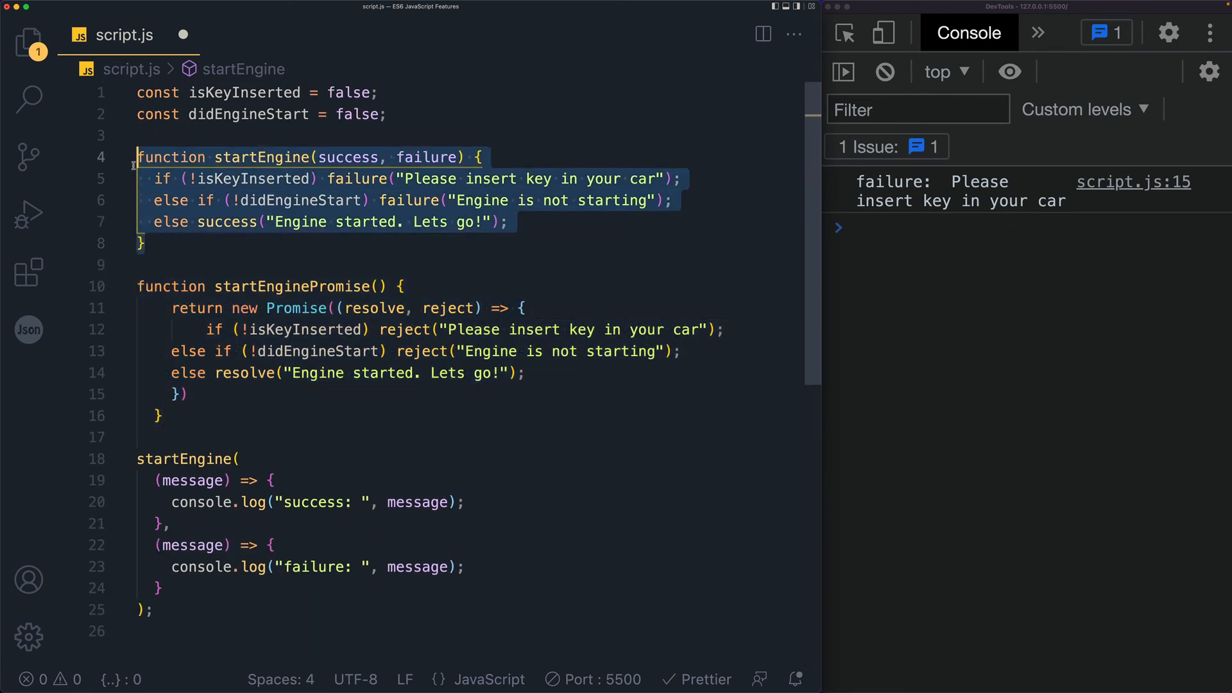
- Comment out the old startEngine call and chain startEnginePromise().then logging message with a .catch((err) => ...)
key("cmd+/")
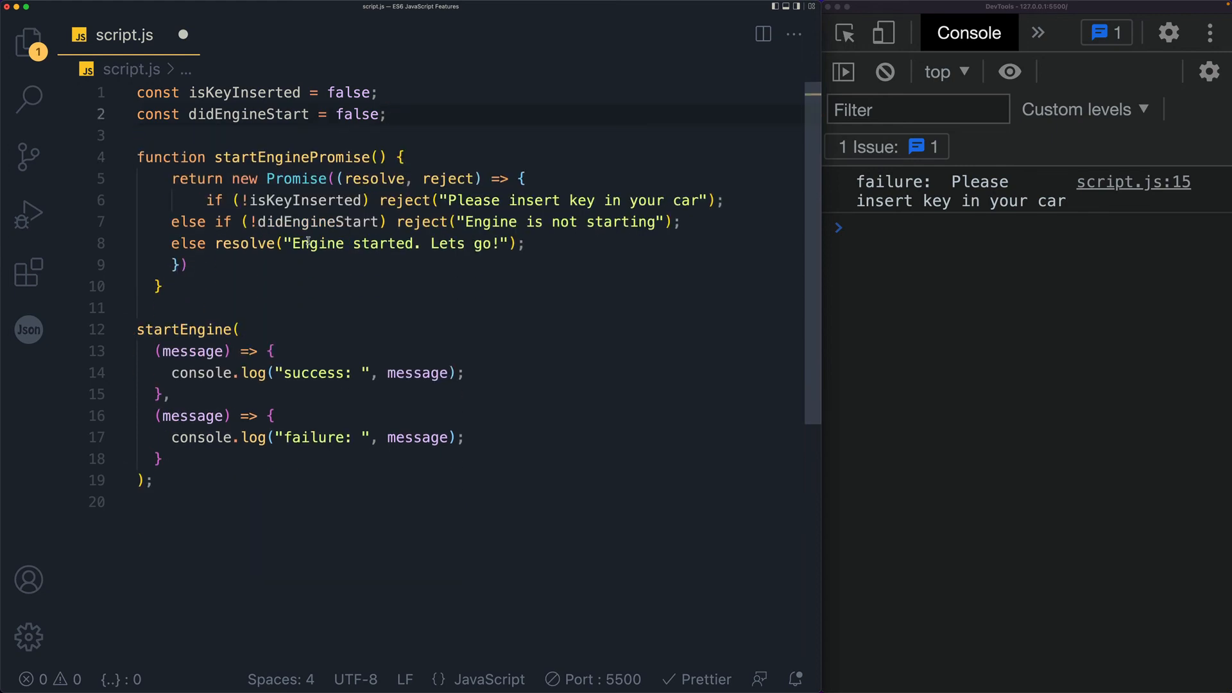
mouse_move(247, 189)
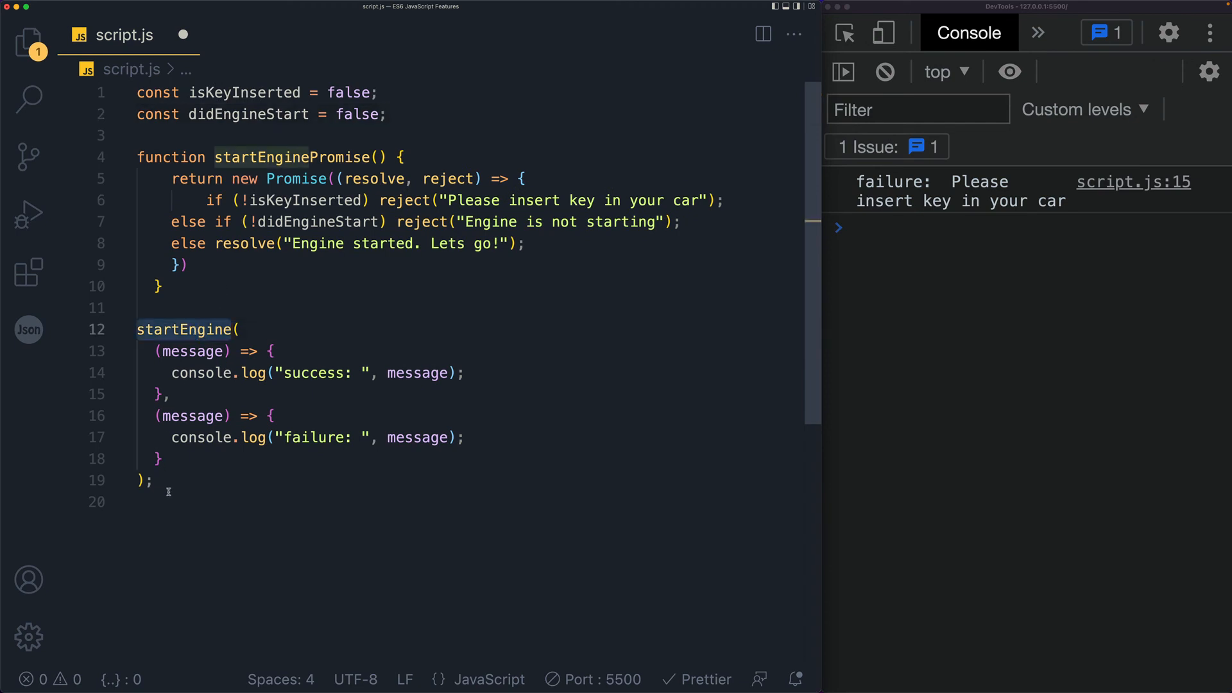
type("st")
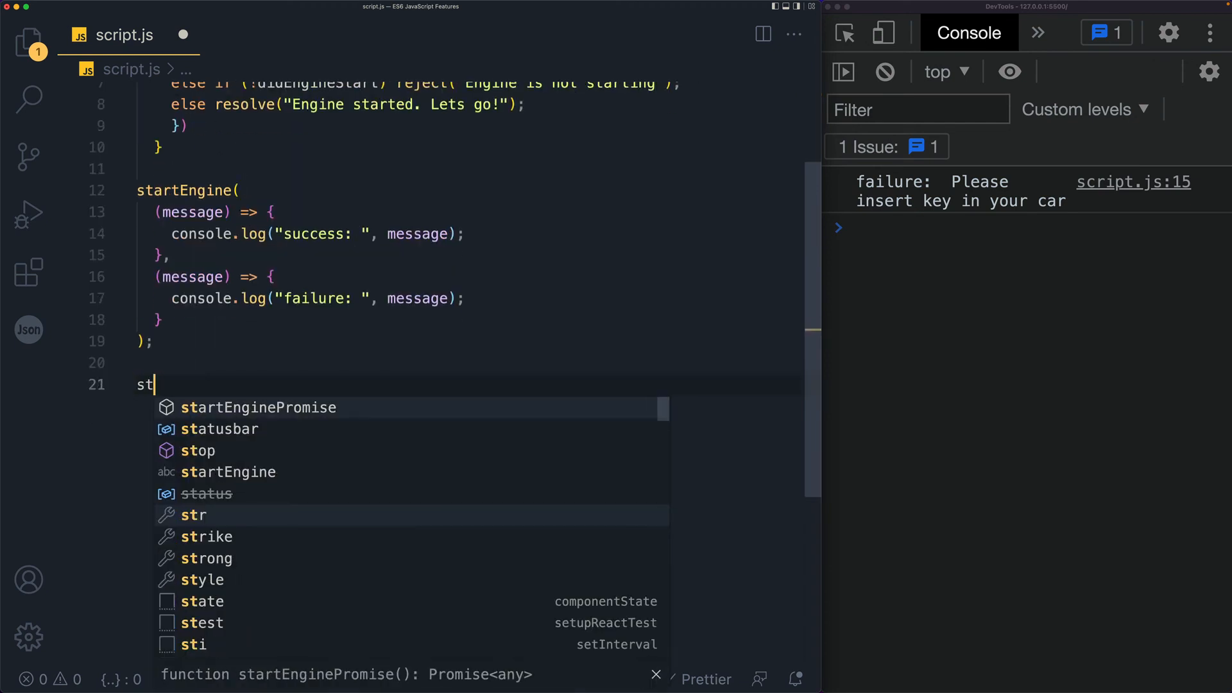
type("artEnginePromise(")
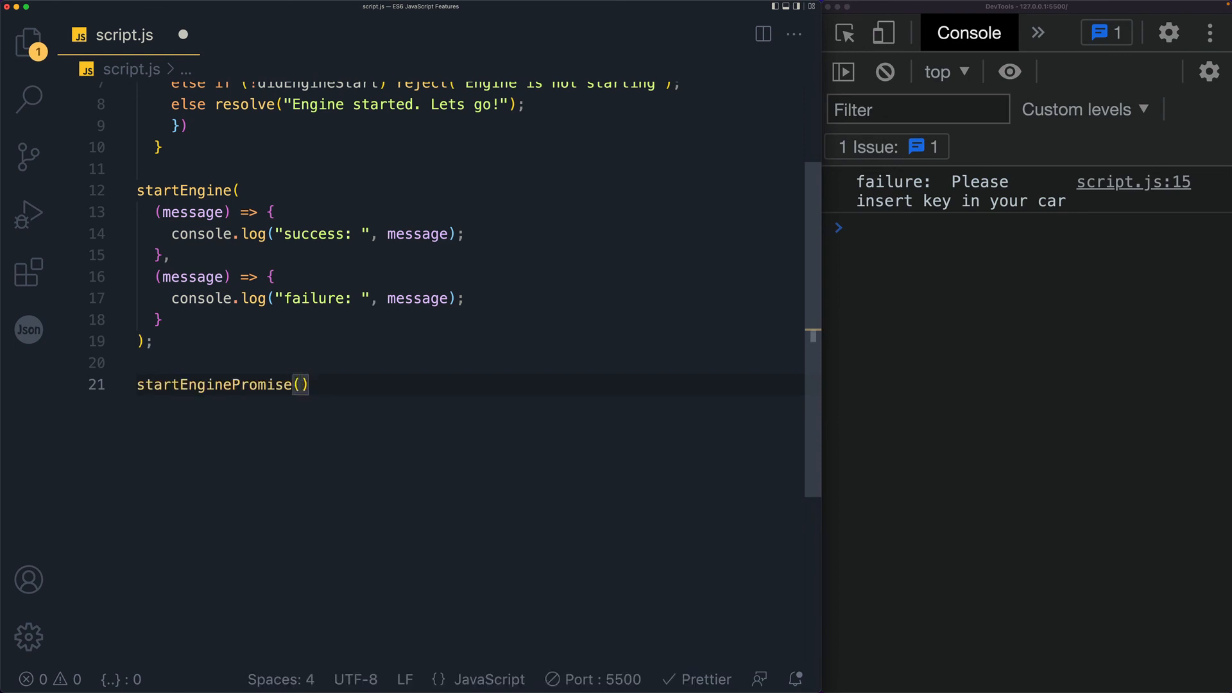
type(".then()")
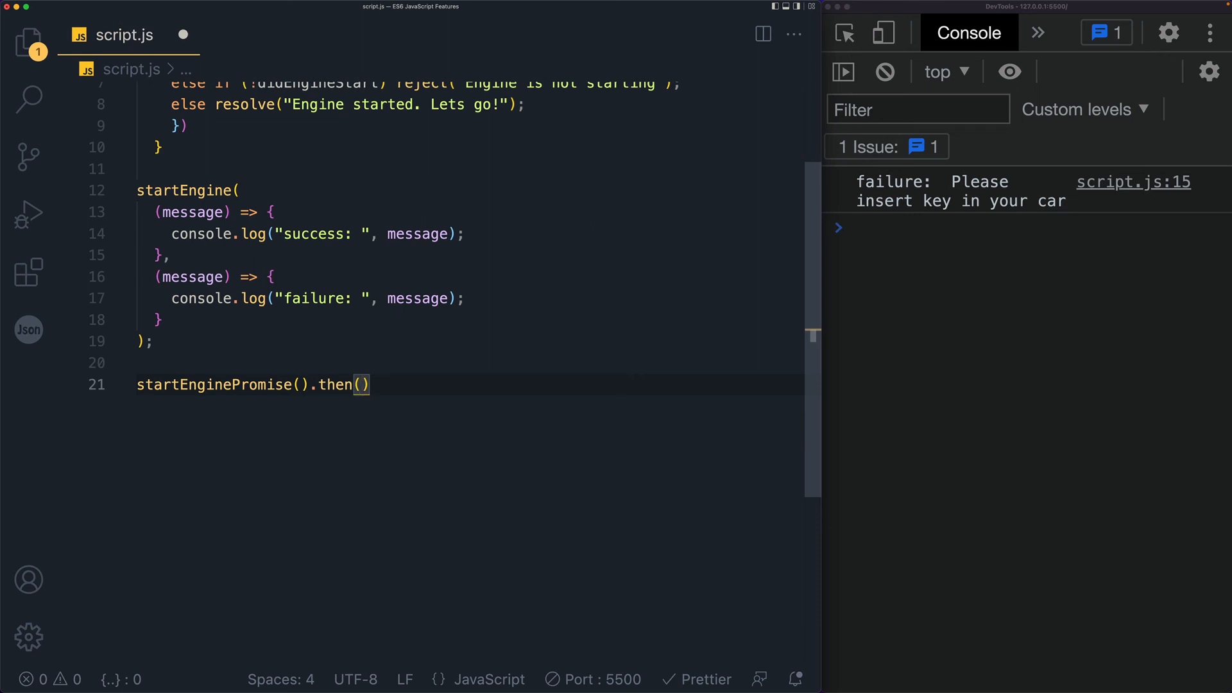
type("(message")
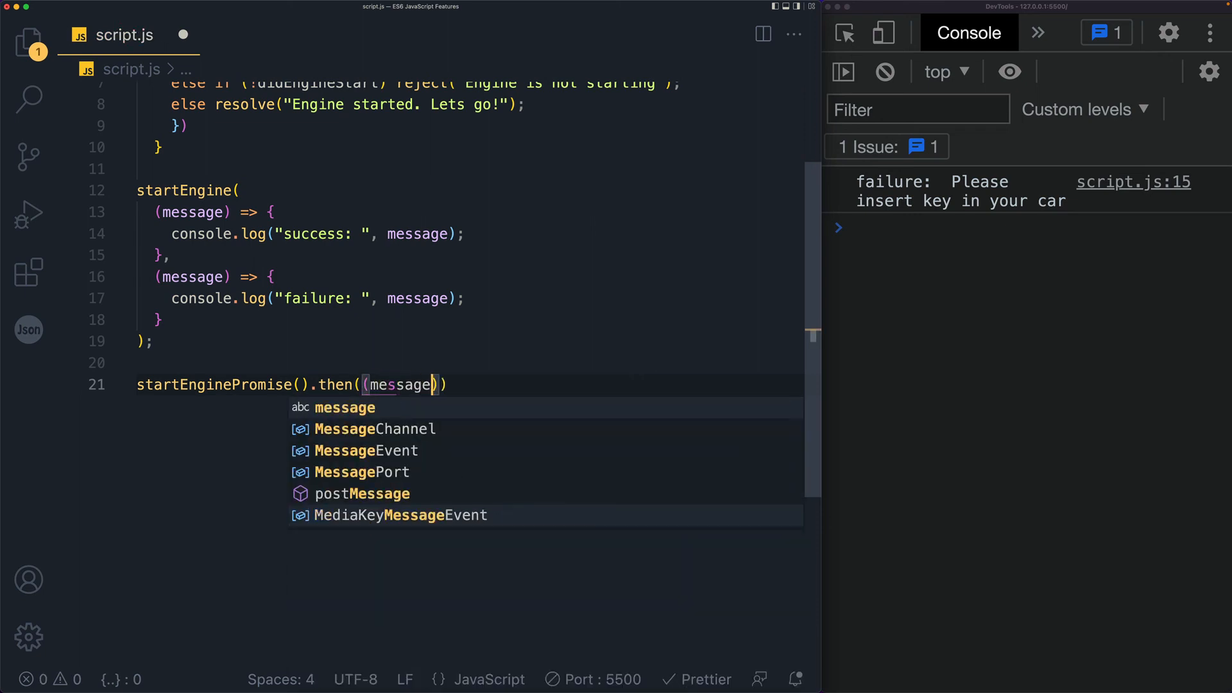
type("=> console.log(message")
type(".catch(")
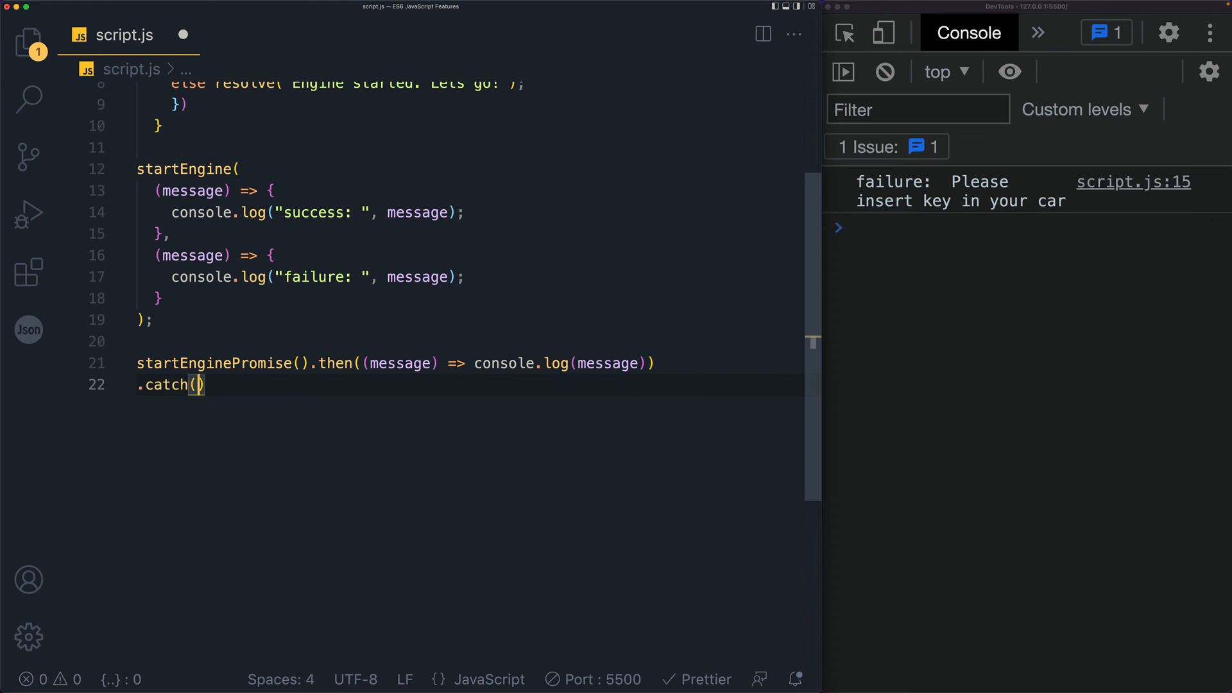
type("(err));")
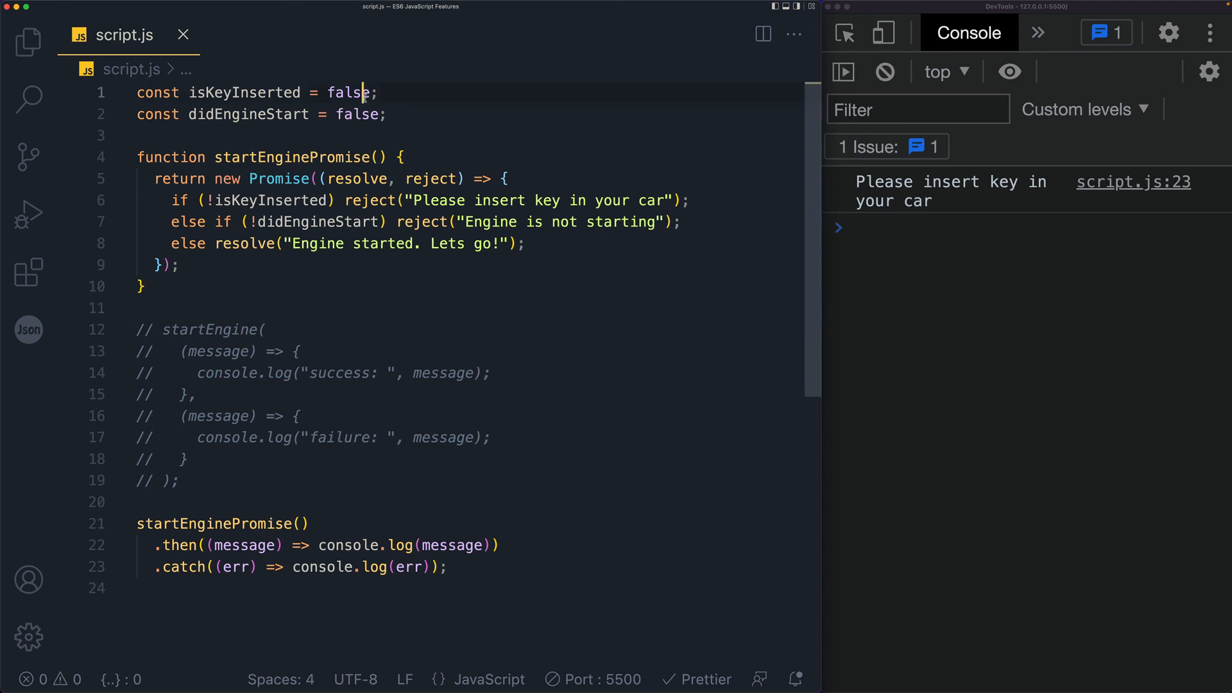
- Set isKeyInserted and didEngineStart to true so the console logs 'Engine started. Lets go!'
type("true")
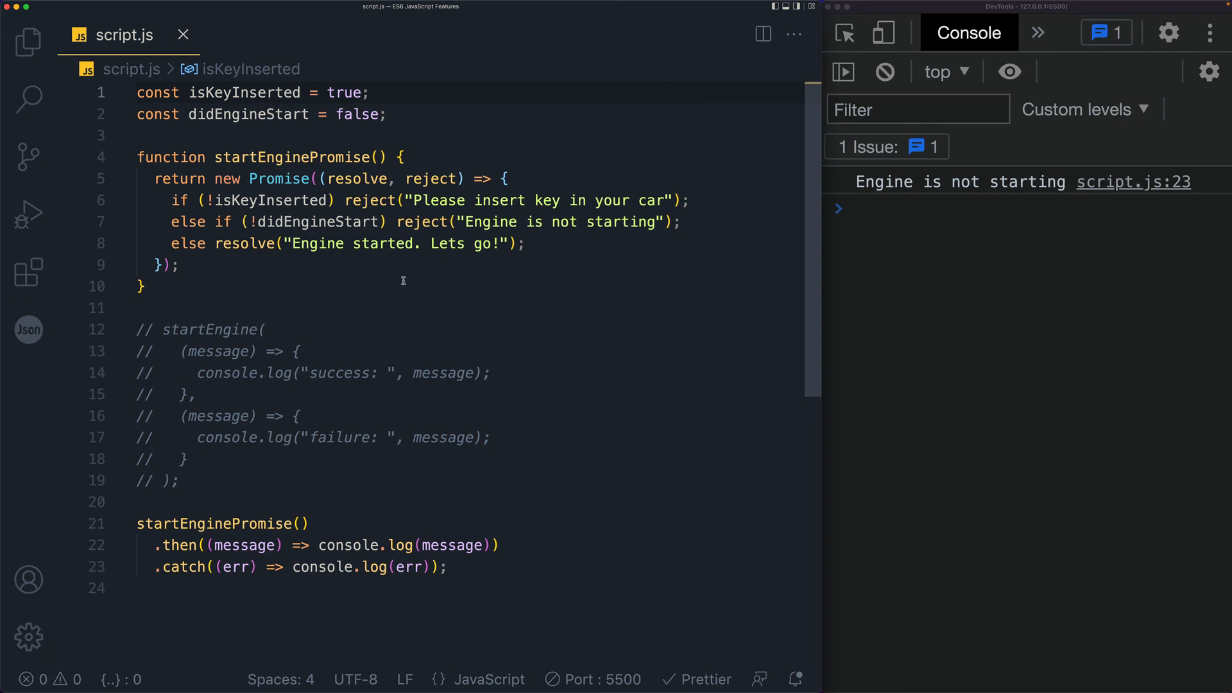
double_click(489, 222)
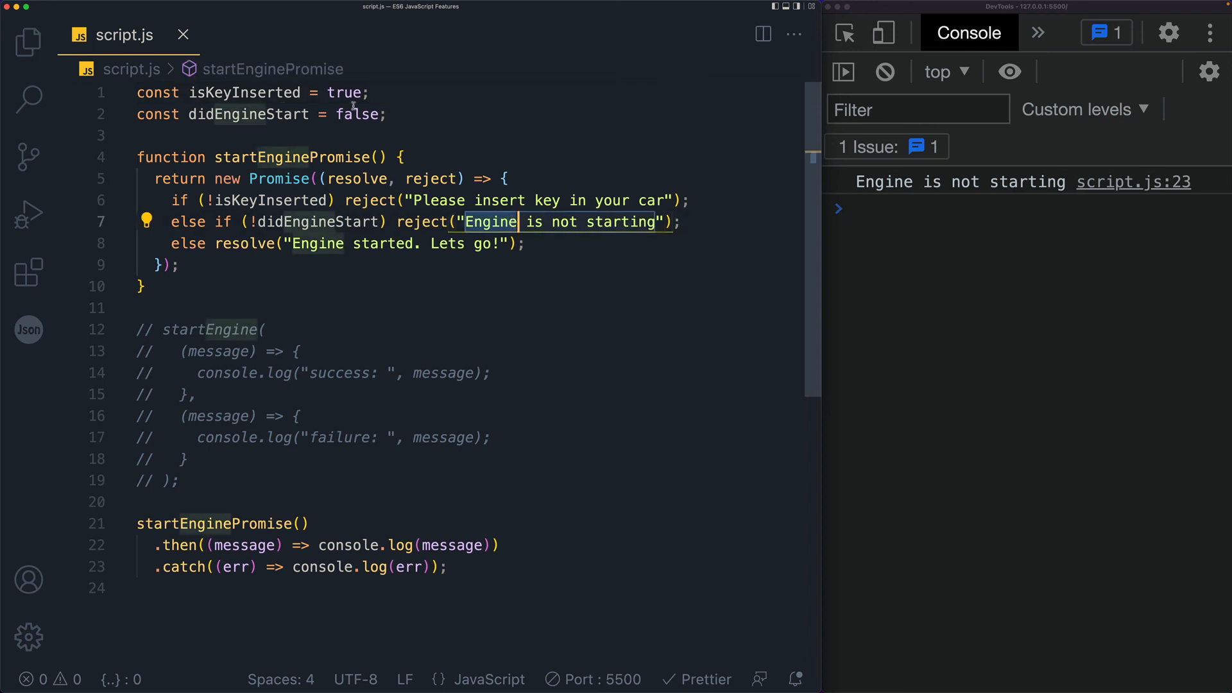
type("true")
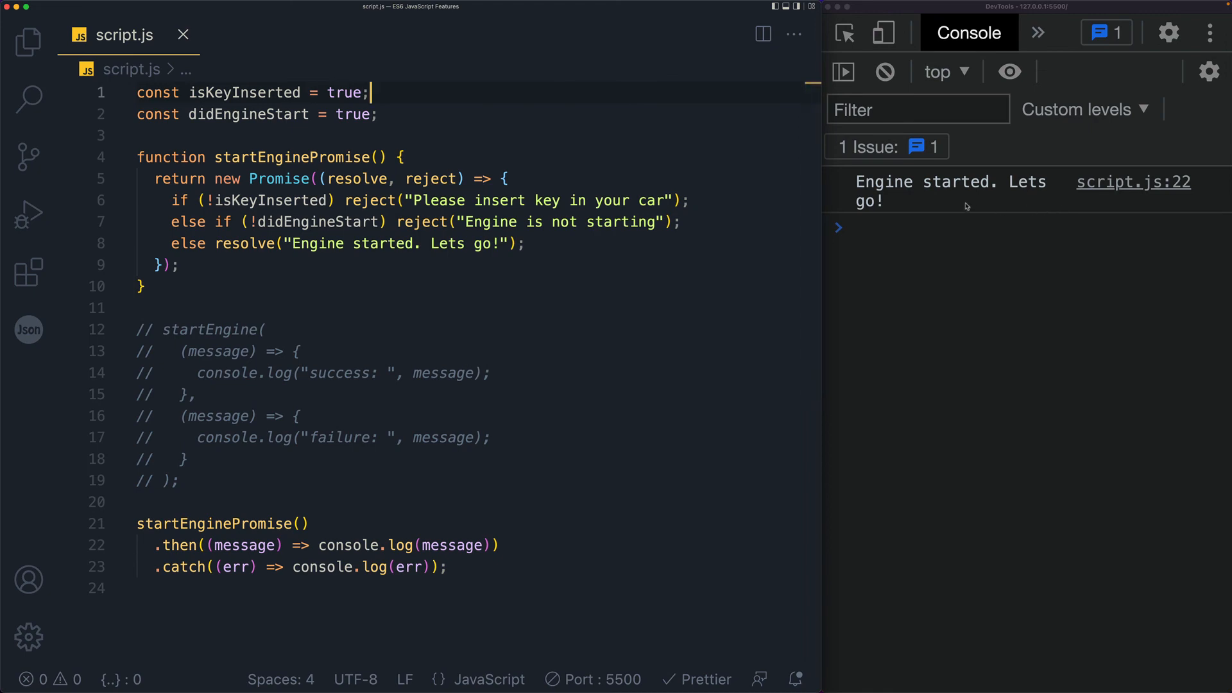
left_click(356, 459)
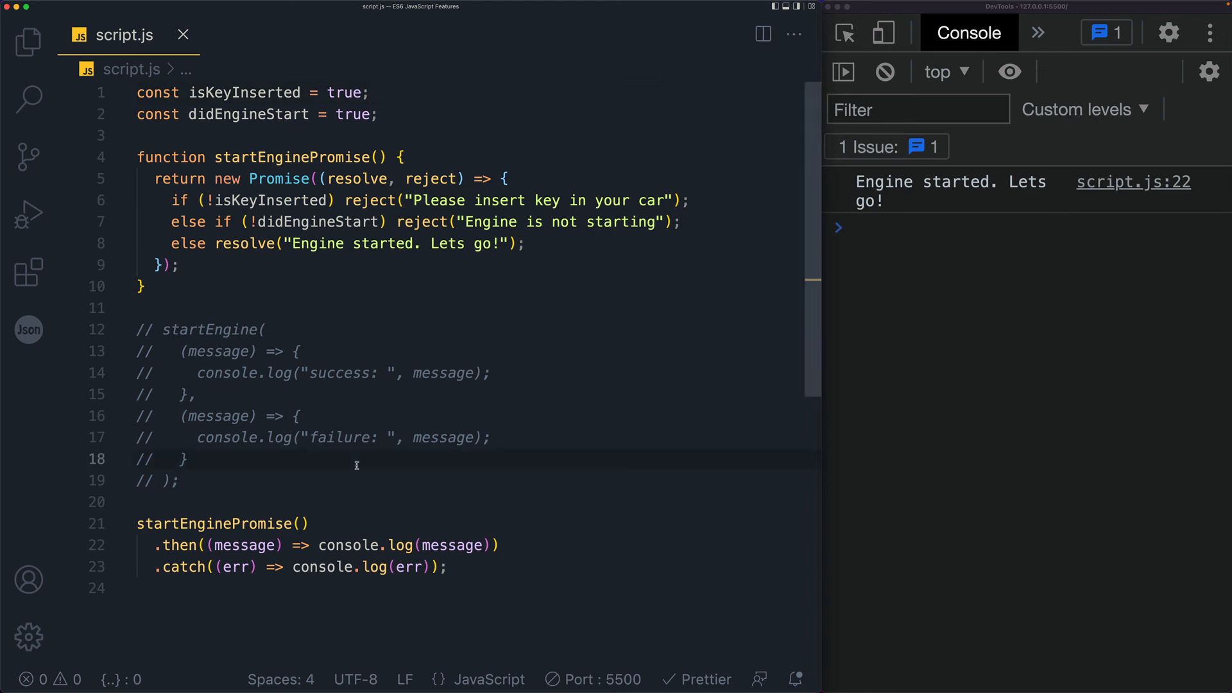
- Chain a second .then((message) => console.log(message)) handler before the .catch on startEnginePromise
scroll("down", 3)
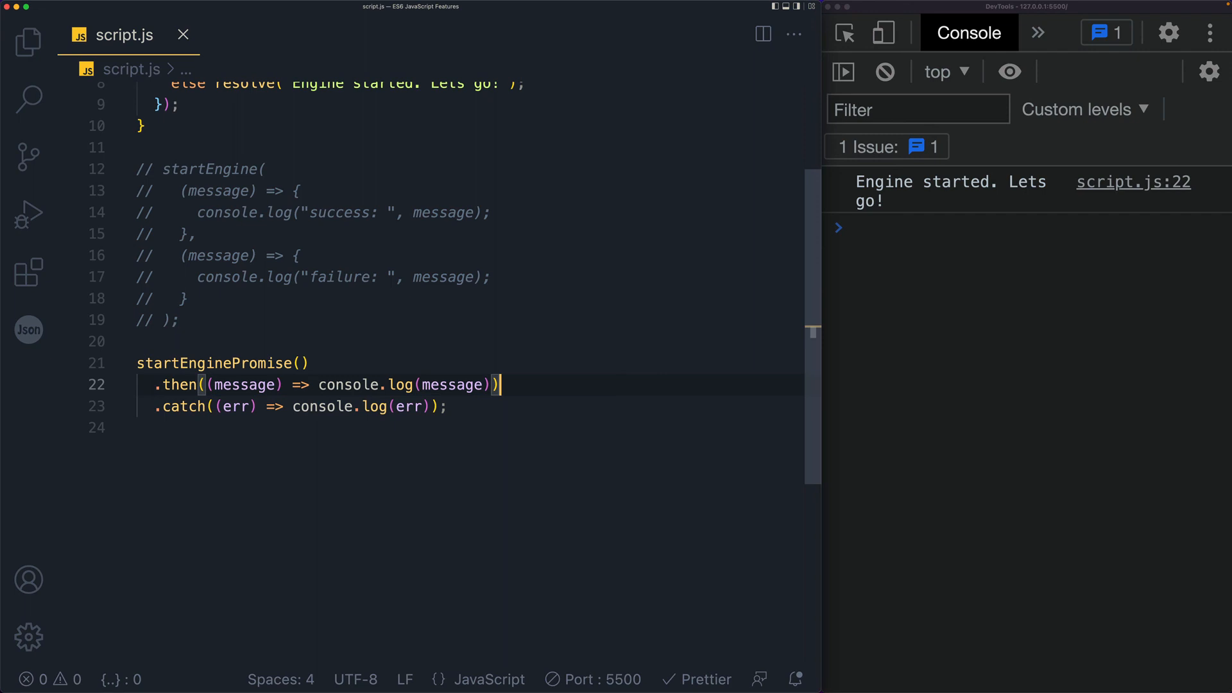
type(".then((message) => console.log(message))")
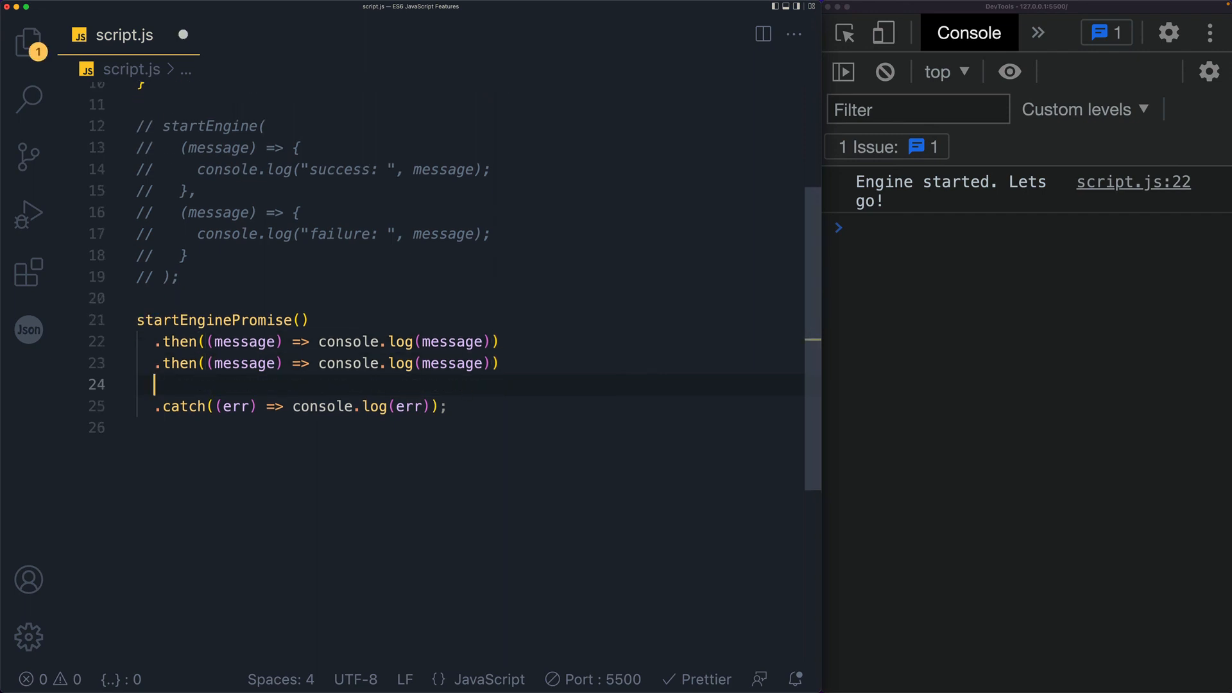